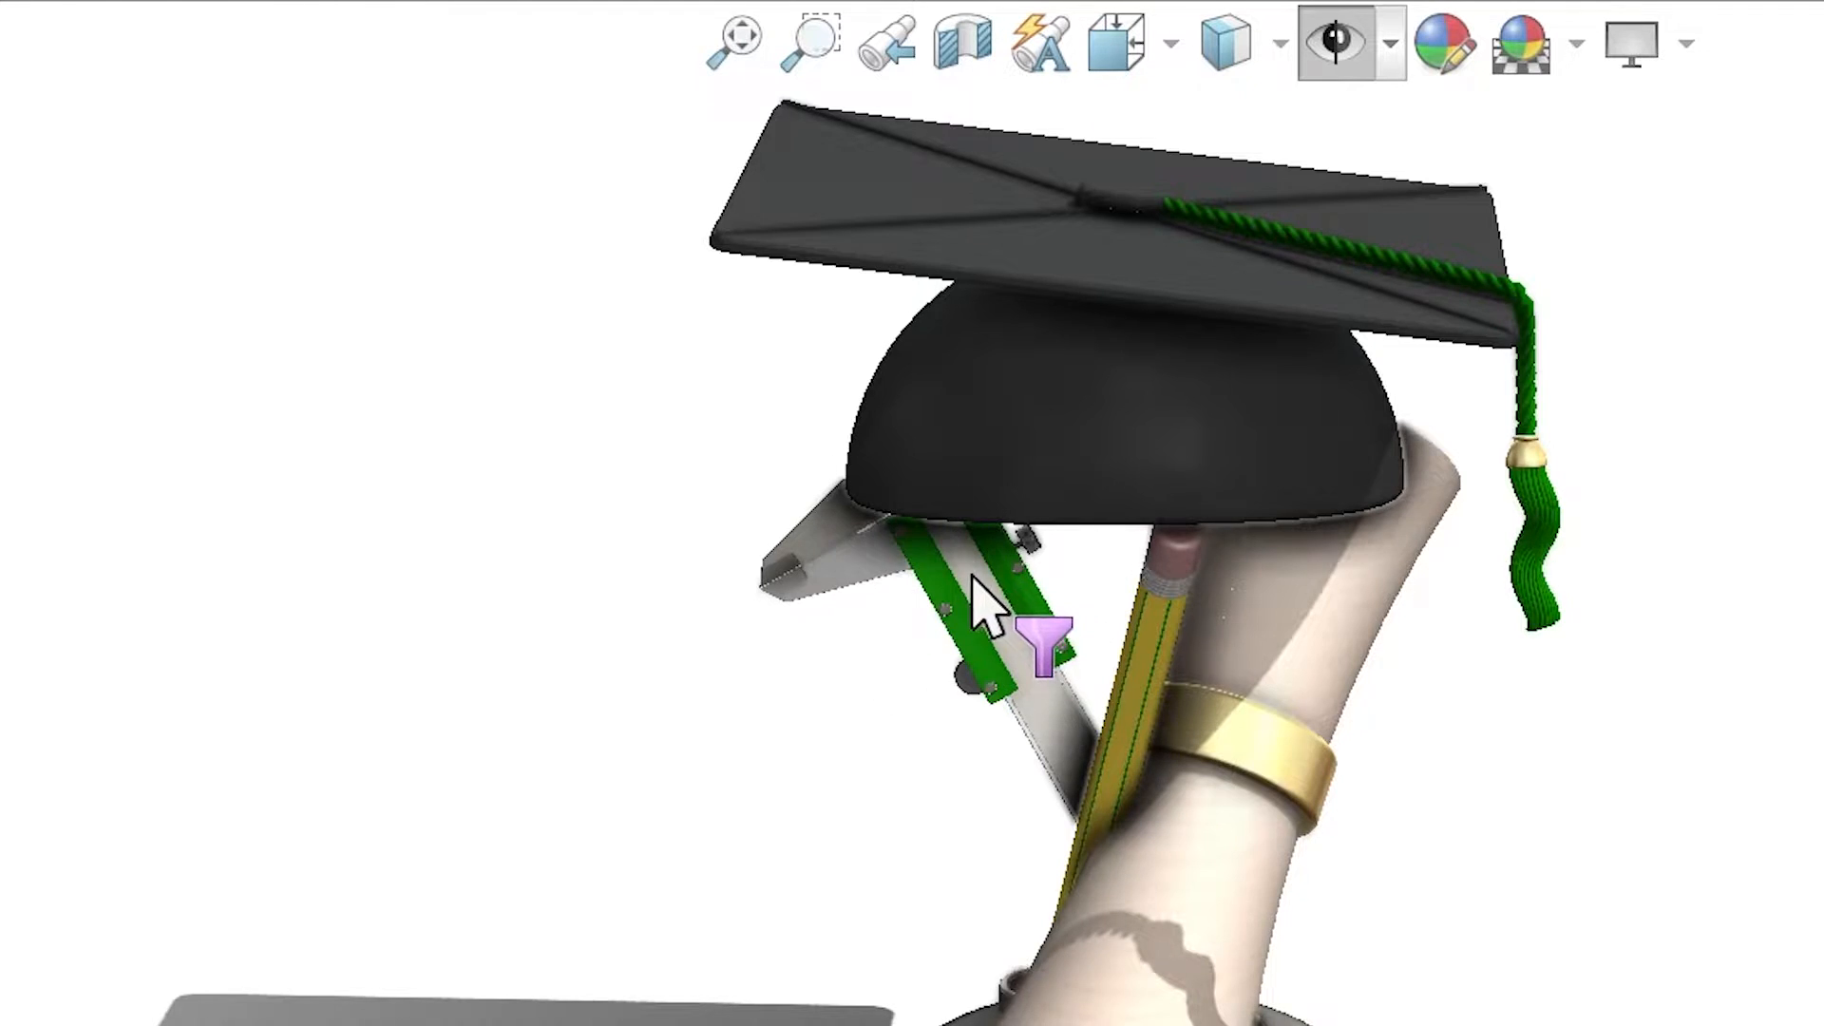
# Try selecting the gold ring's edges and the face filter shortcut X on the trophy model.
pyautogui.scroll(3)
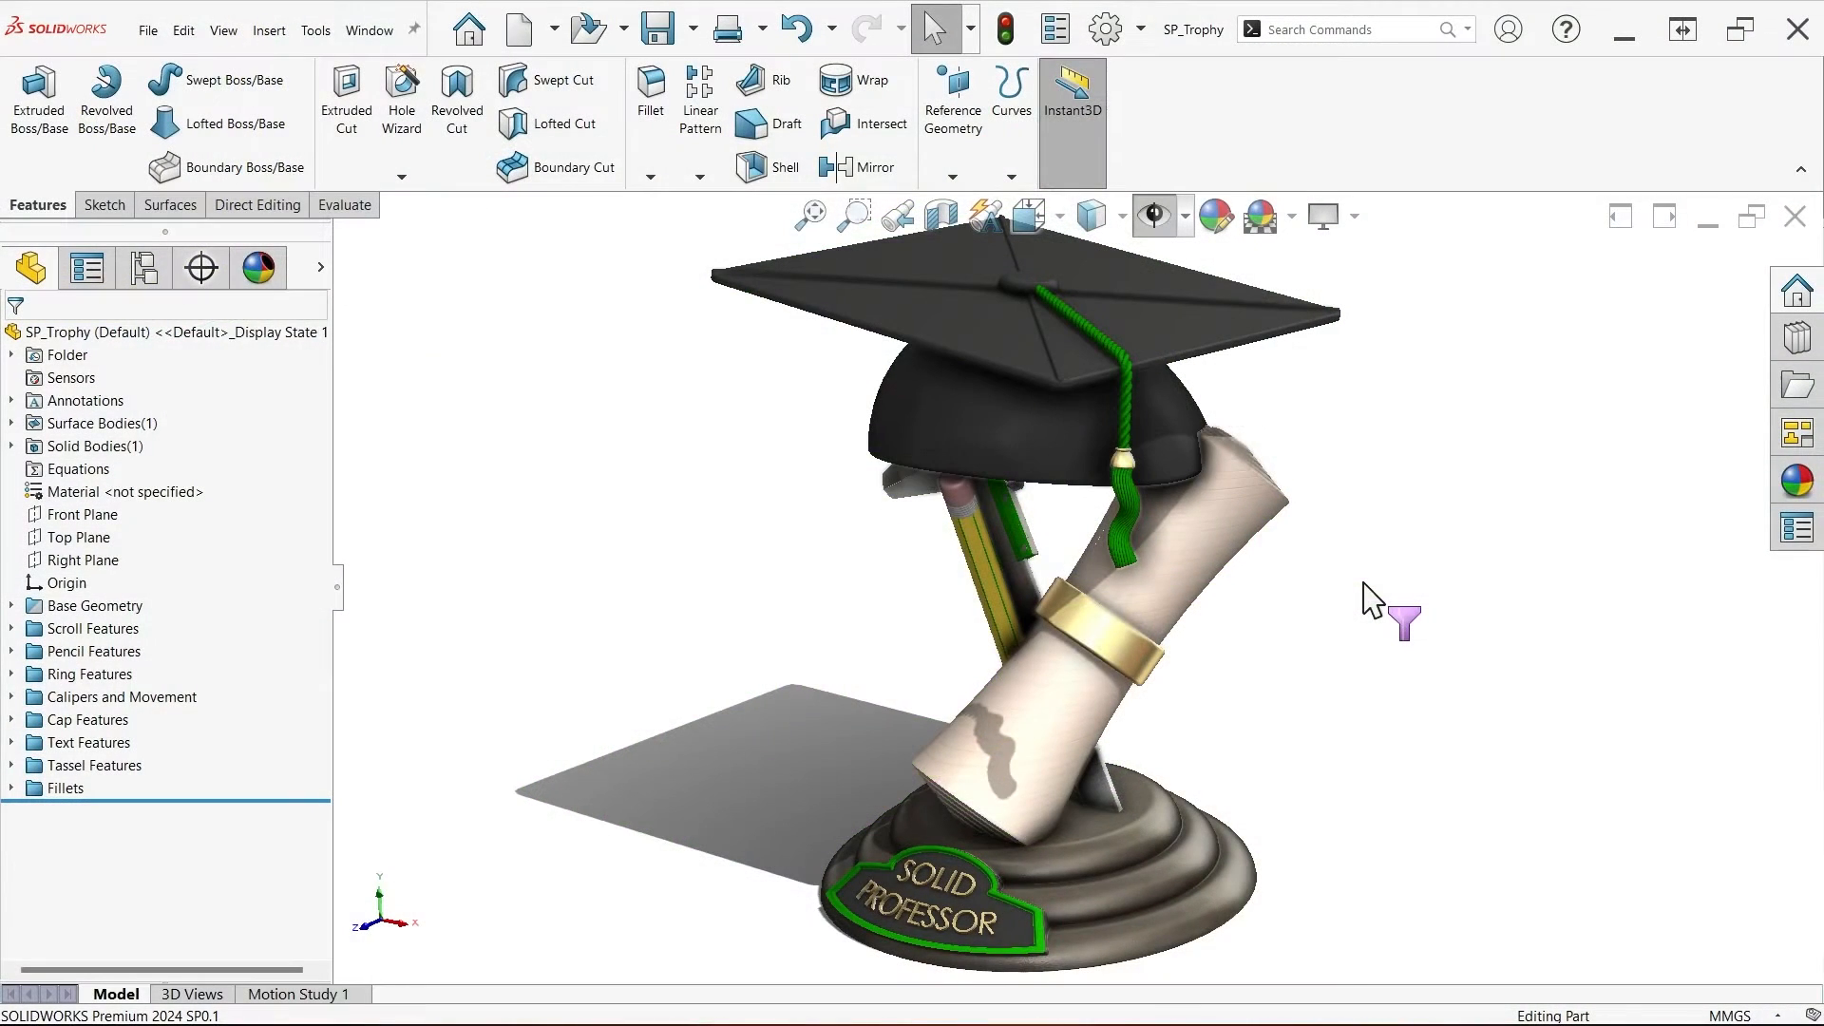
pyautogui.click(1112, 646)
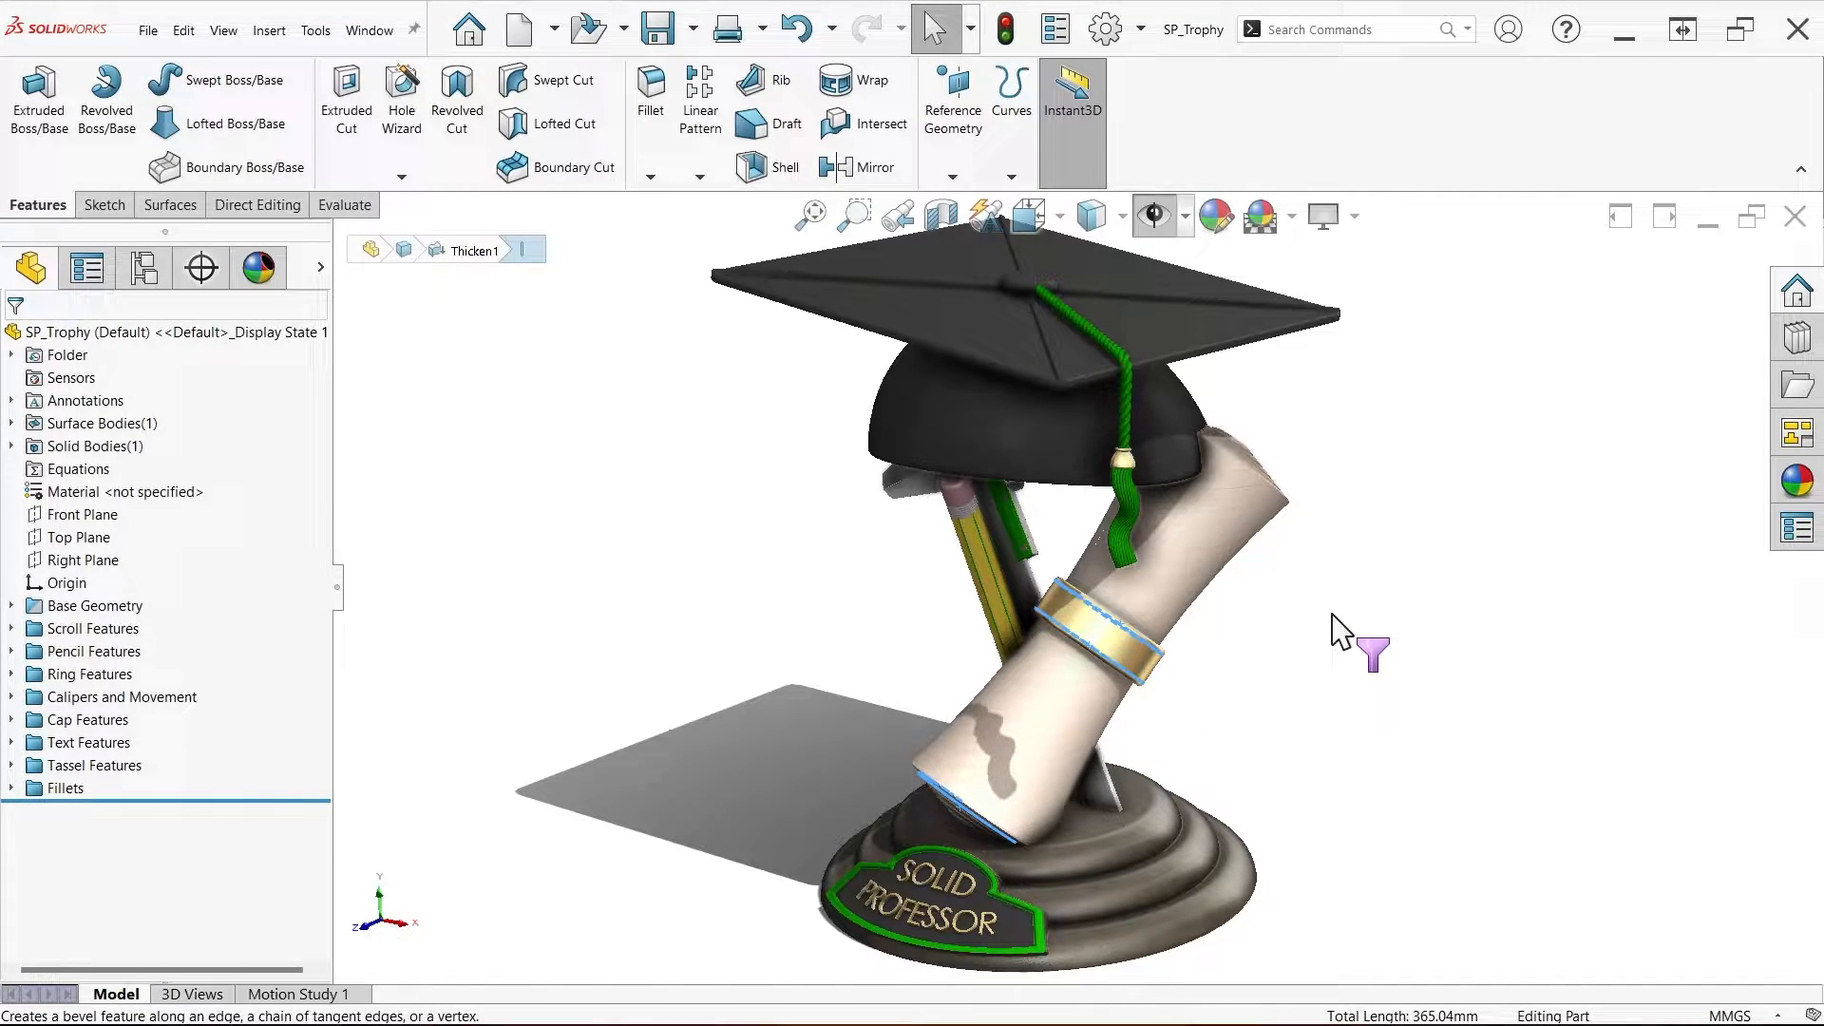
pyautogui.moveTo(1375, 610)
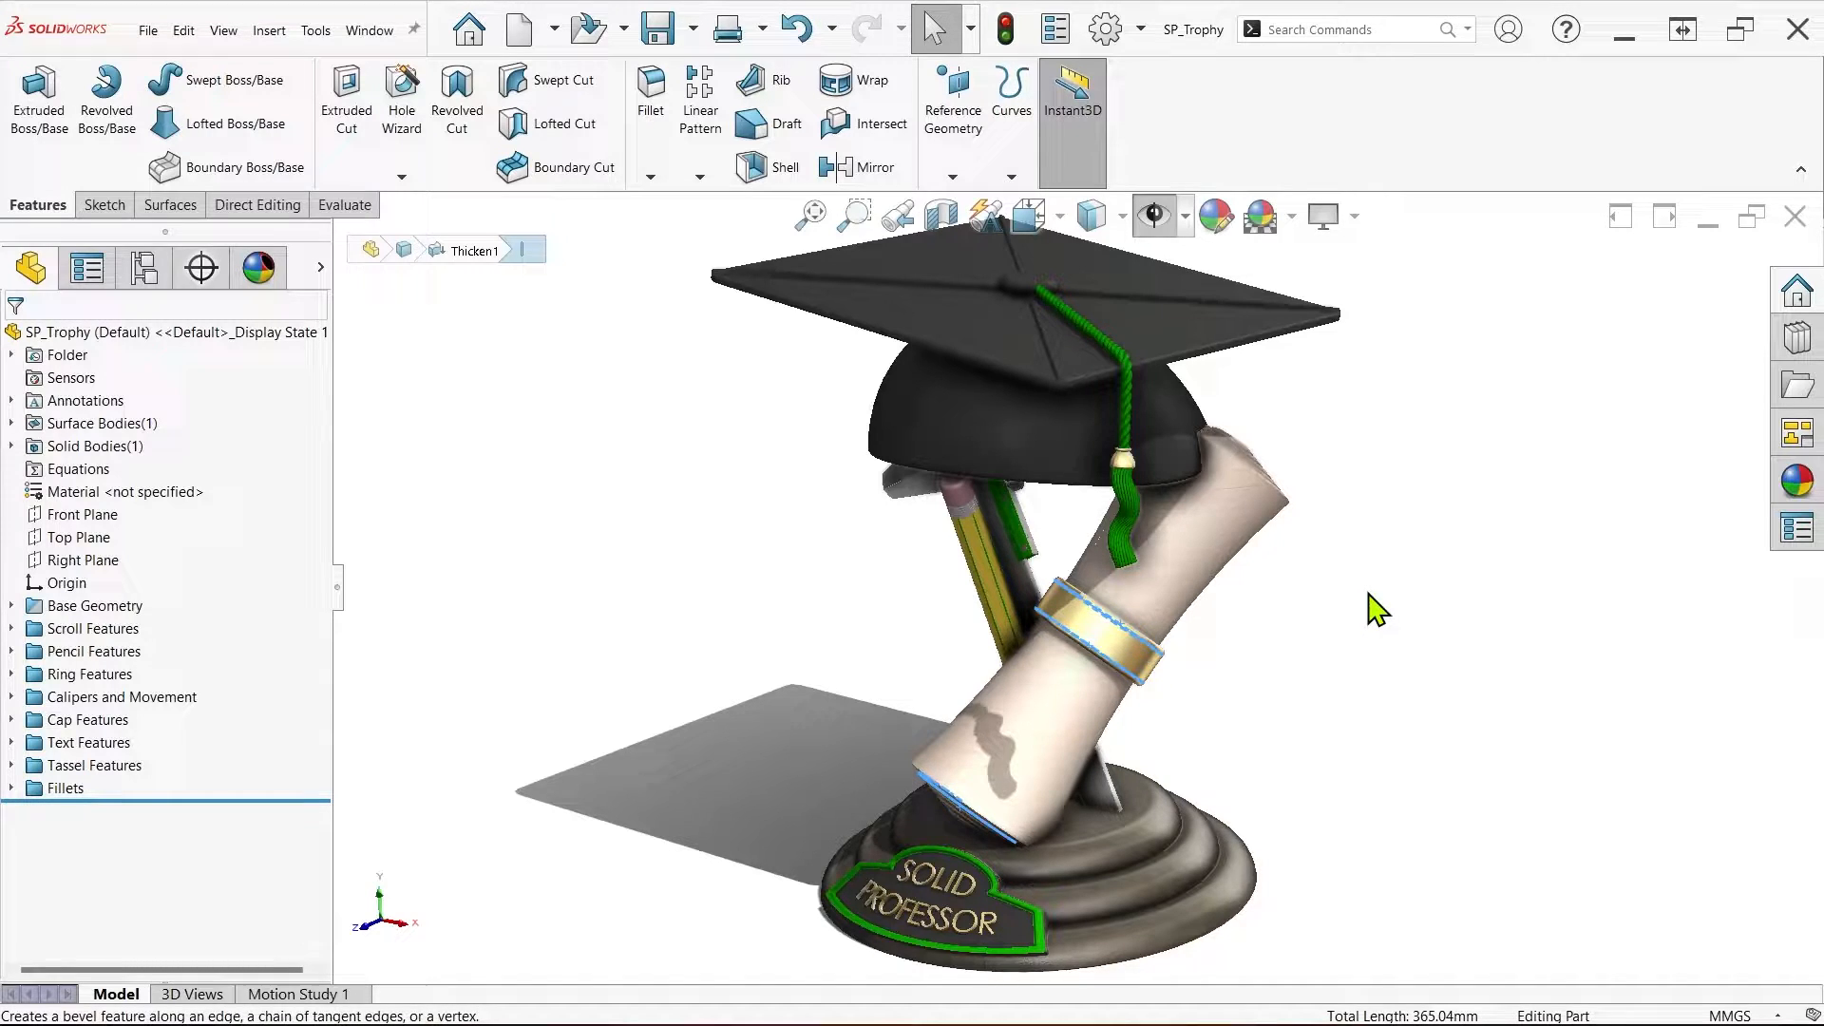
pyautogui.click(1163, 536)
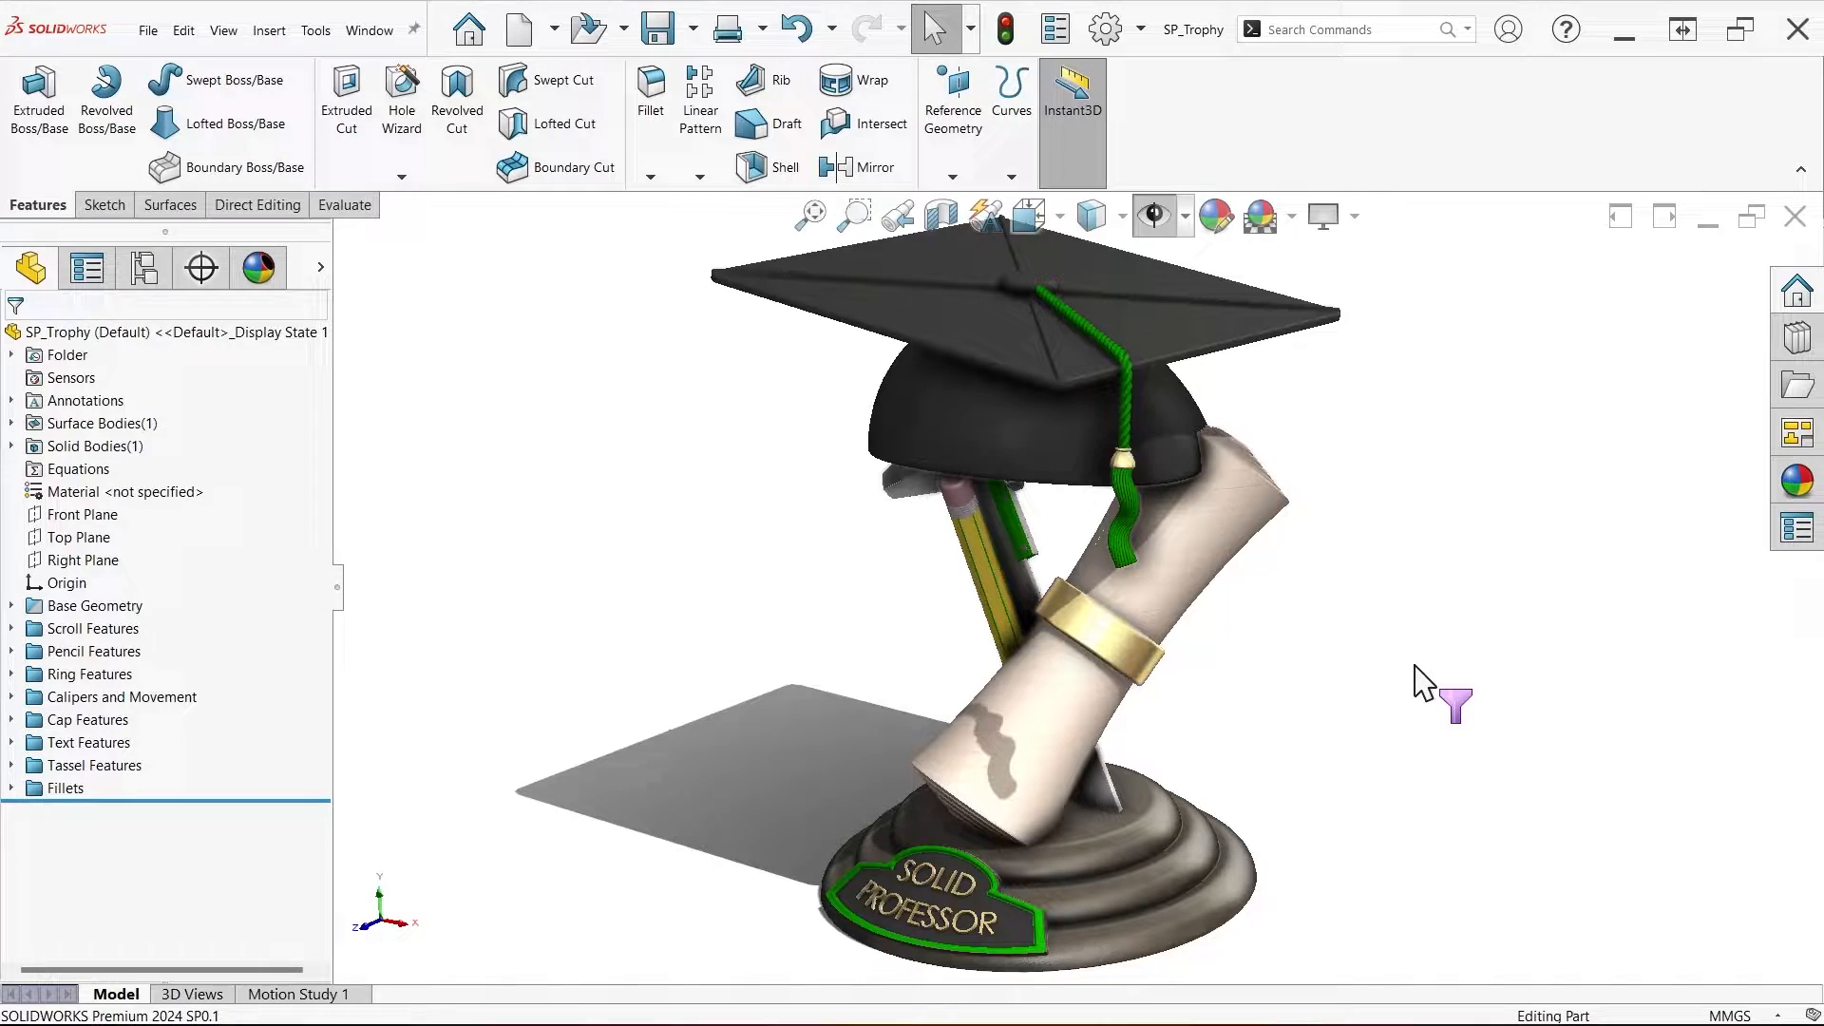
pyautogui.moveTo(1228, 716)
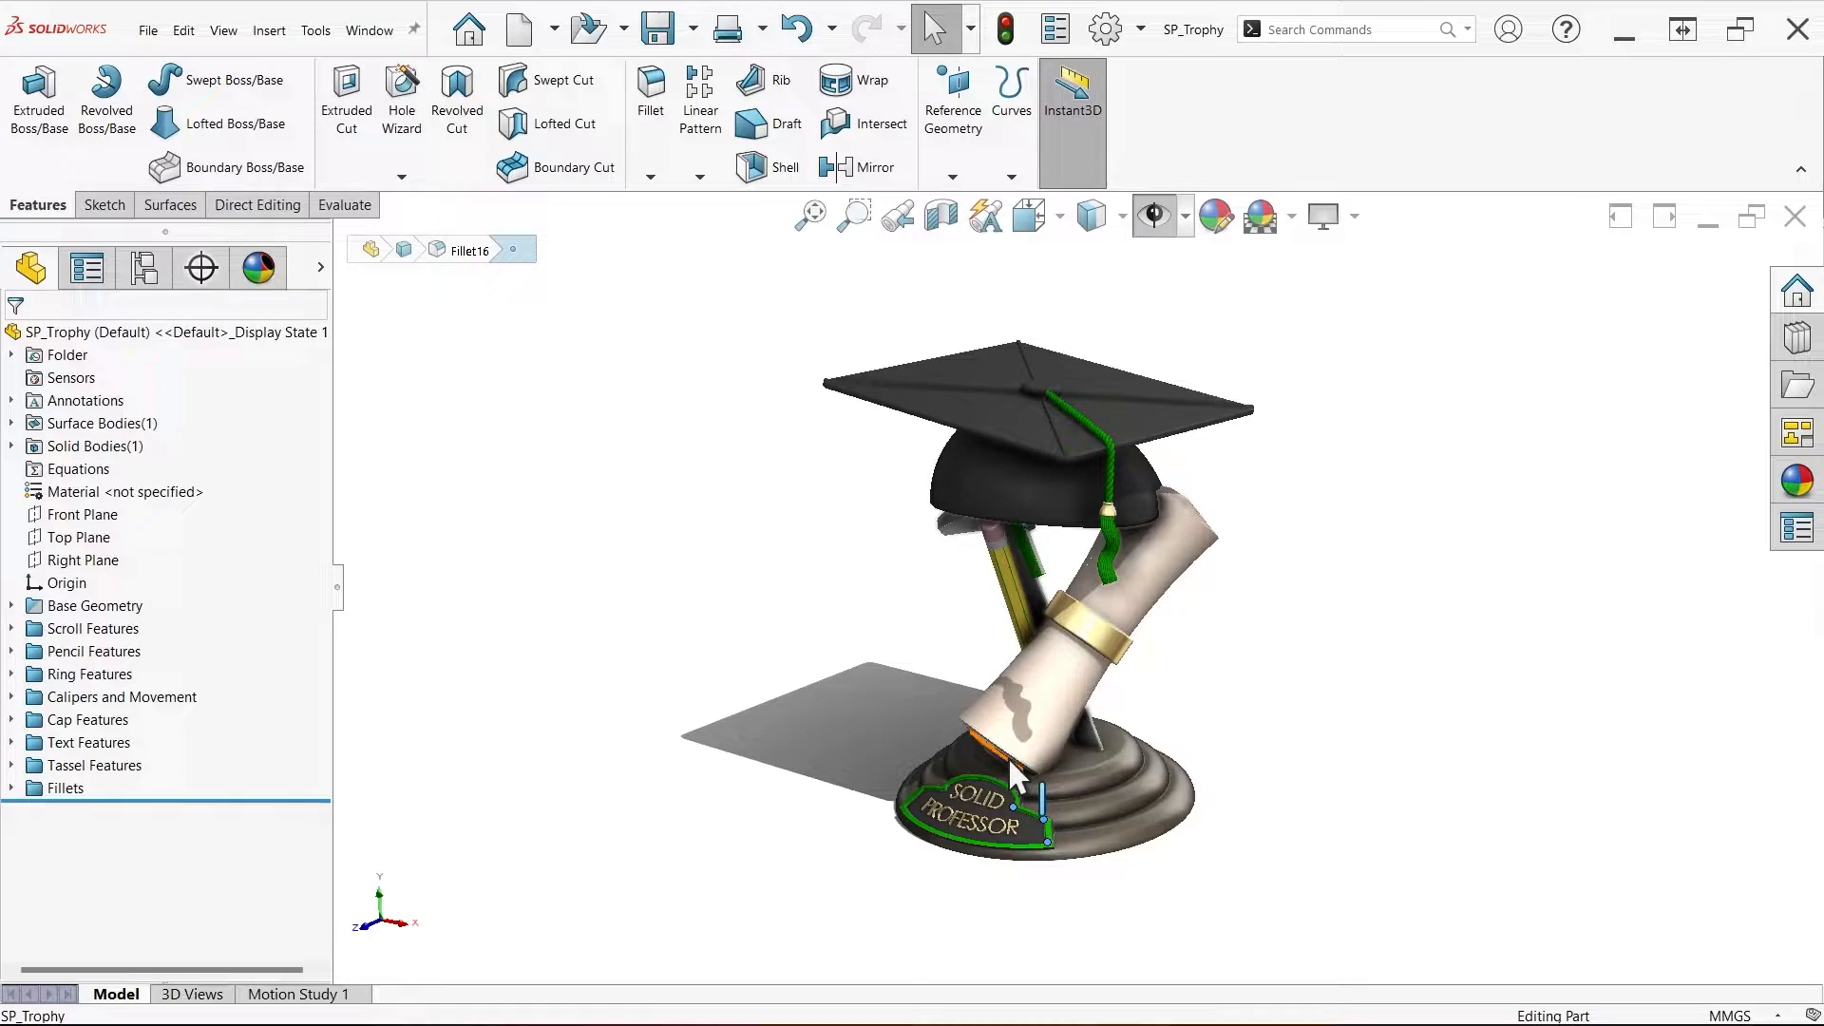
pyautogui.press('x')
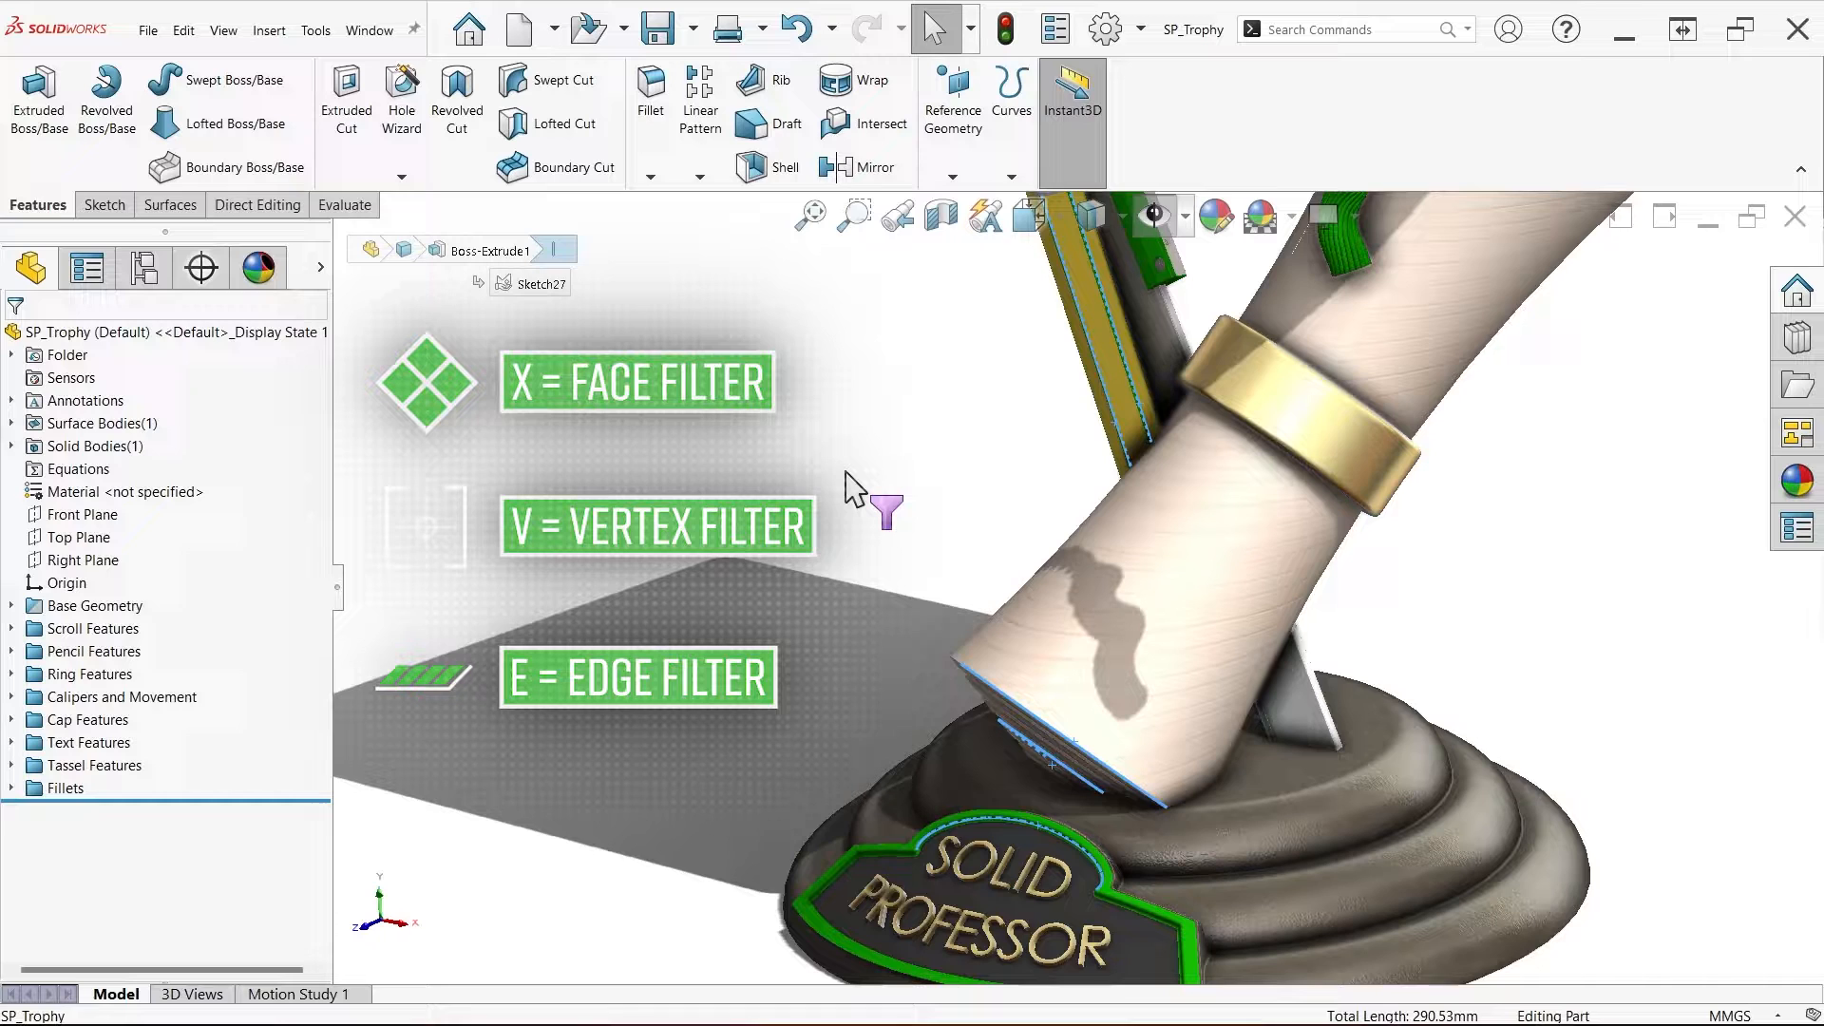
pyautogui.moveTo(820, 475)
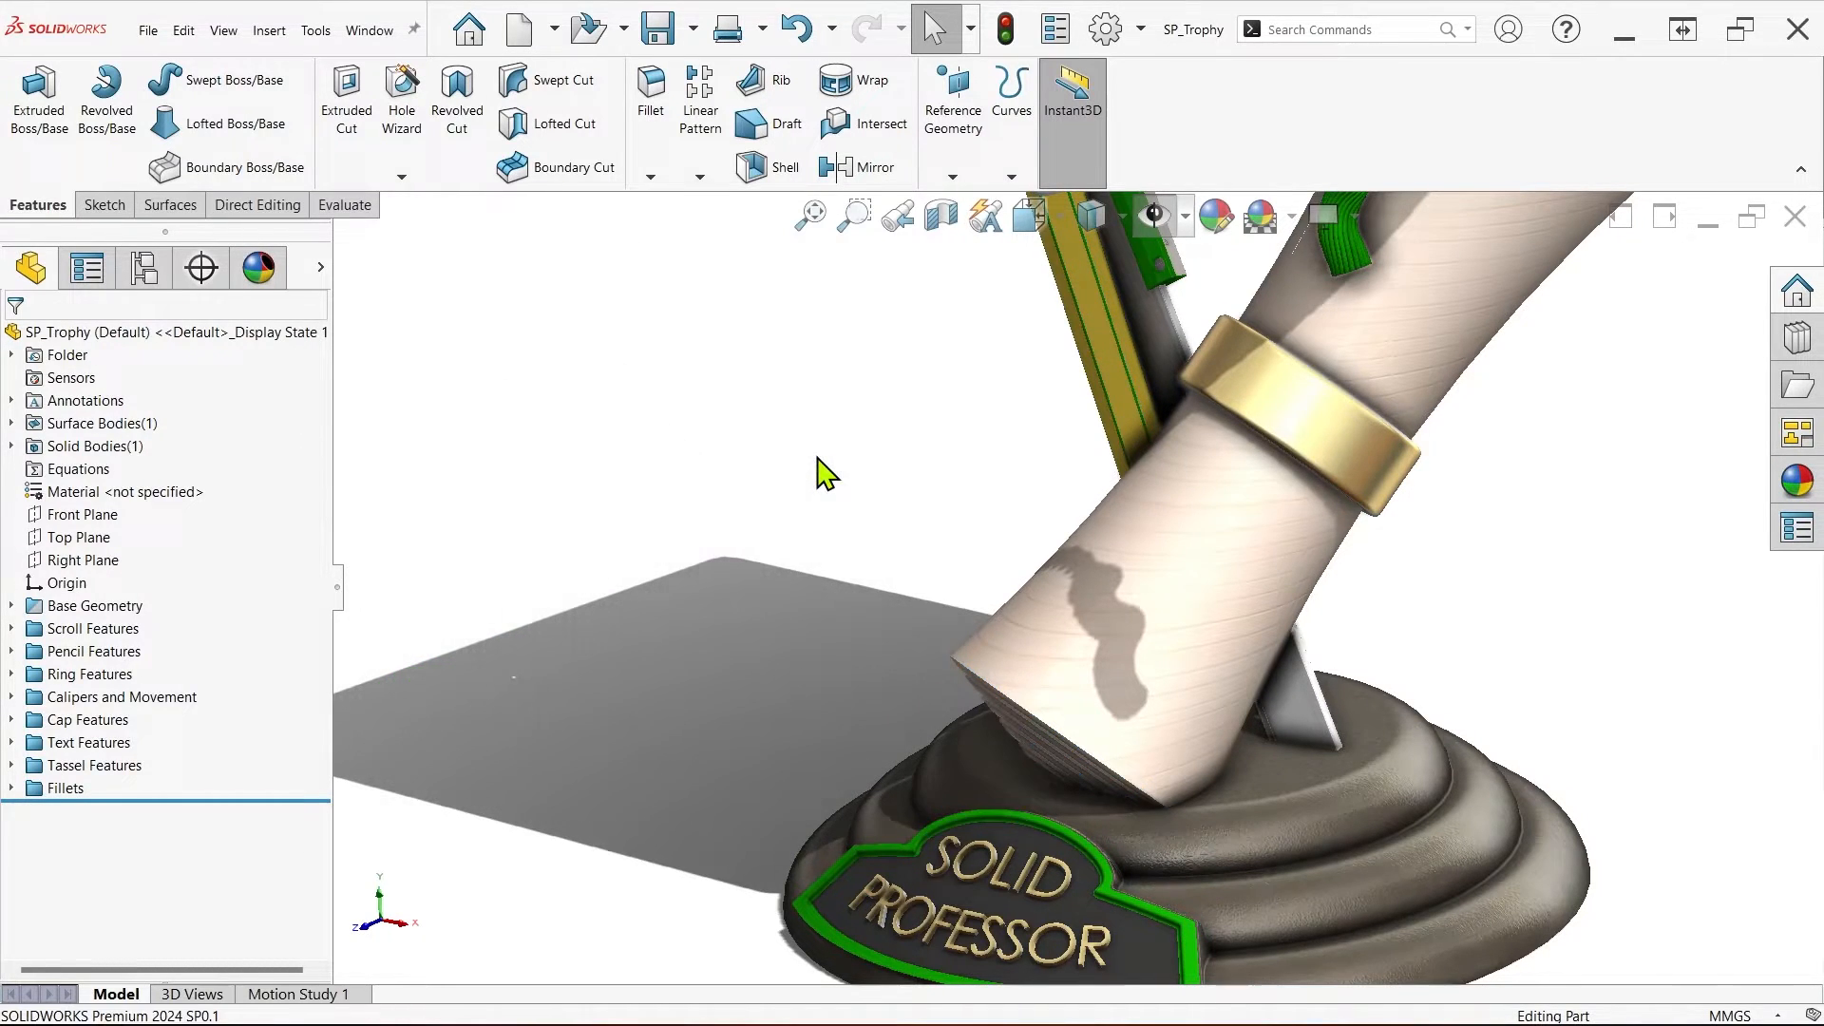
# In Customize > Keyboard, search 'filter' and clear the E, V and X filter shortcuts.
pyautogui.rightClick(1069, 121)
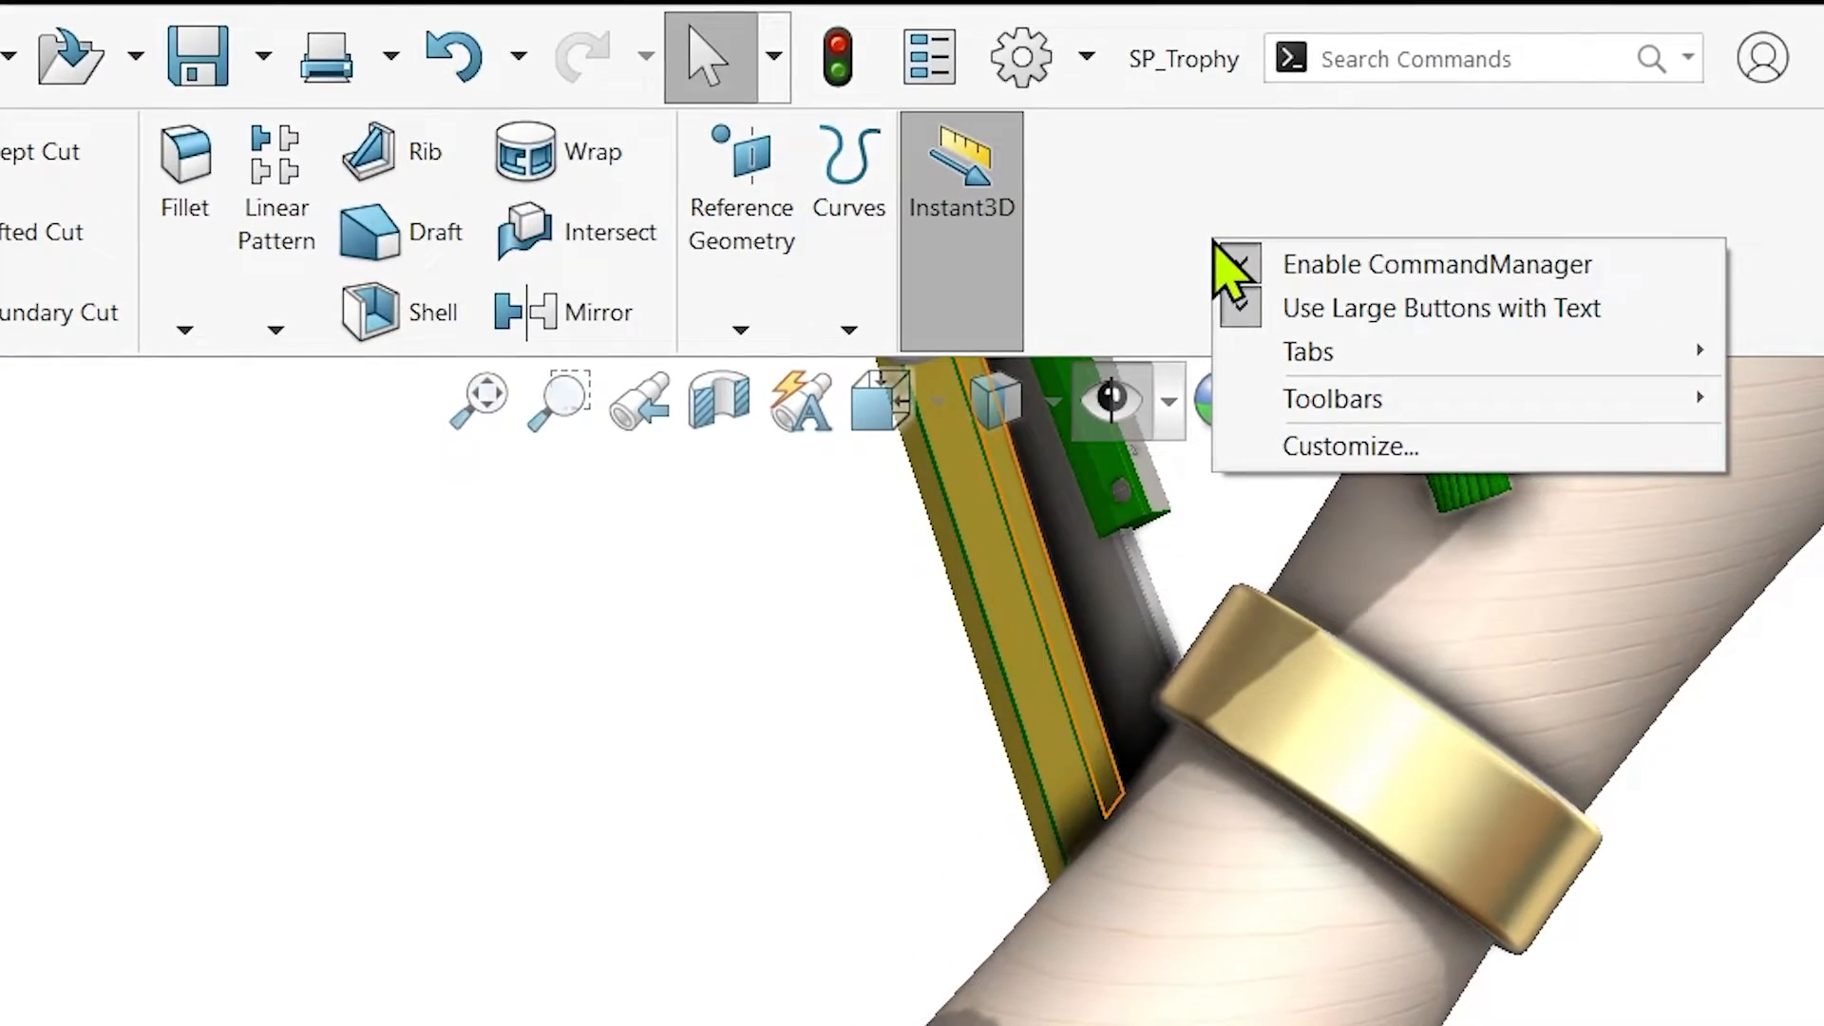
pyautogui.click(1349, 444)
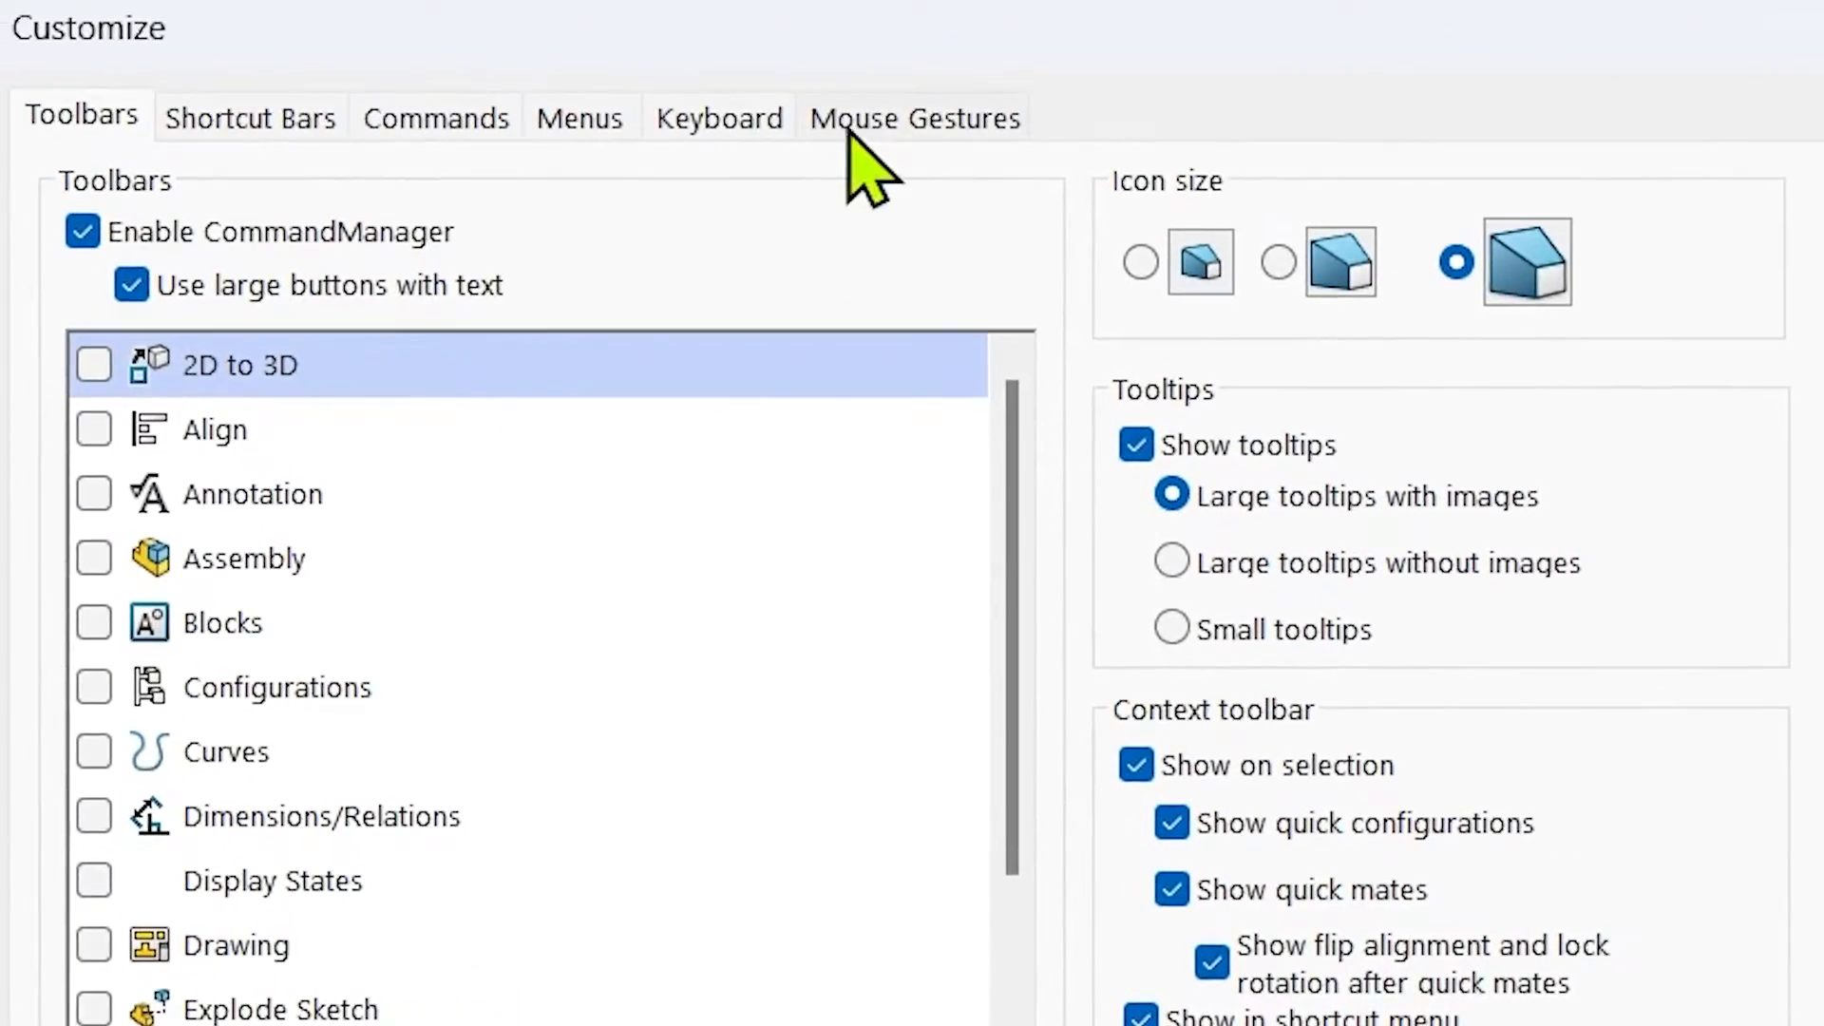
pyautogui.click(719, 118)
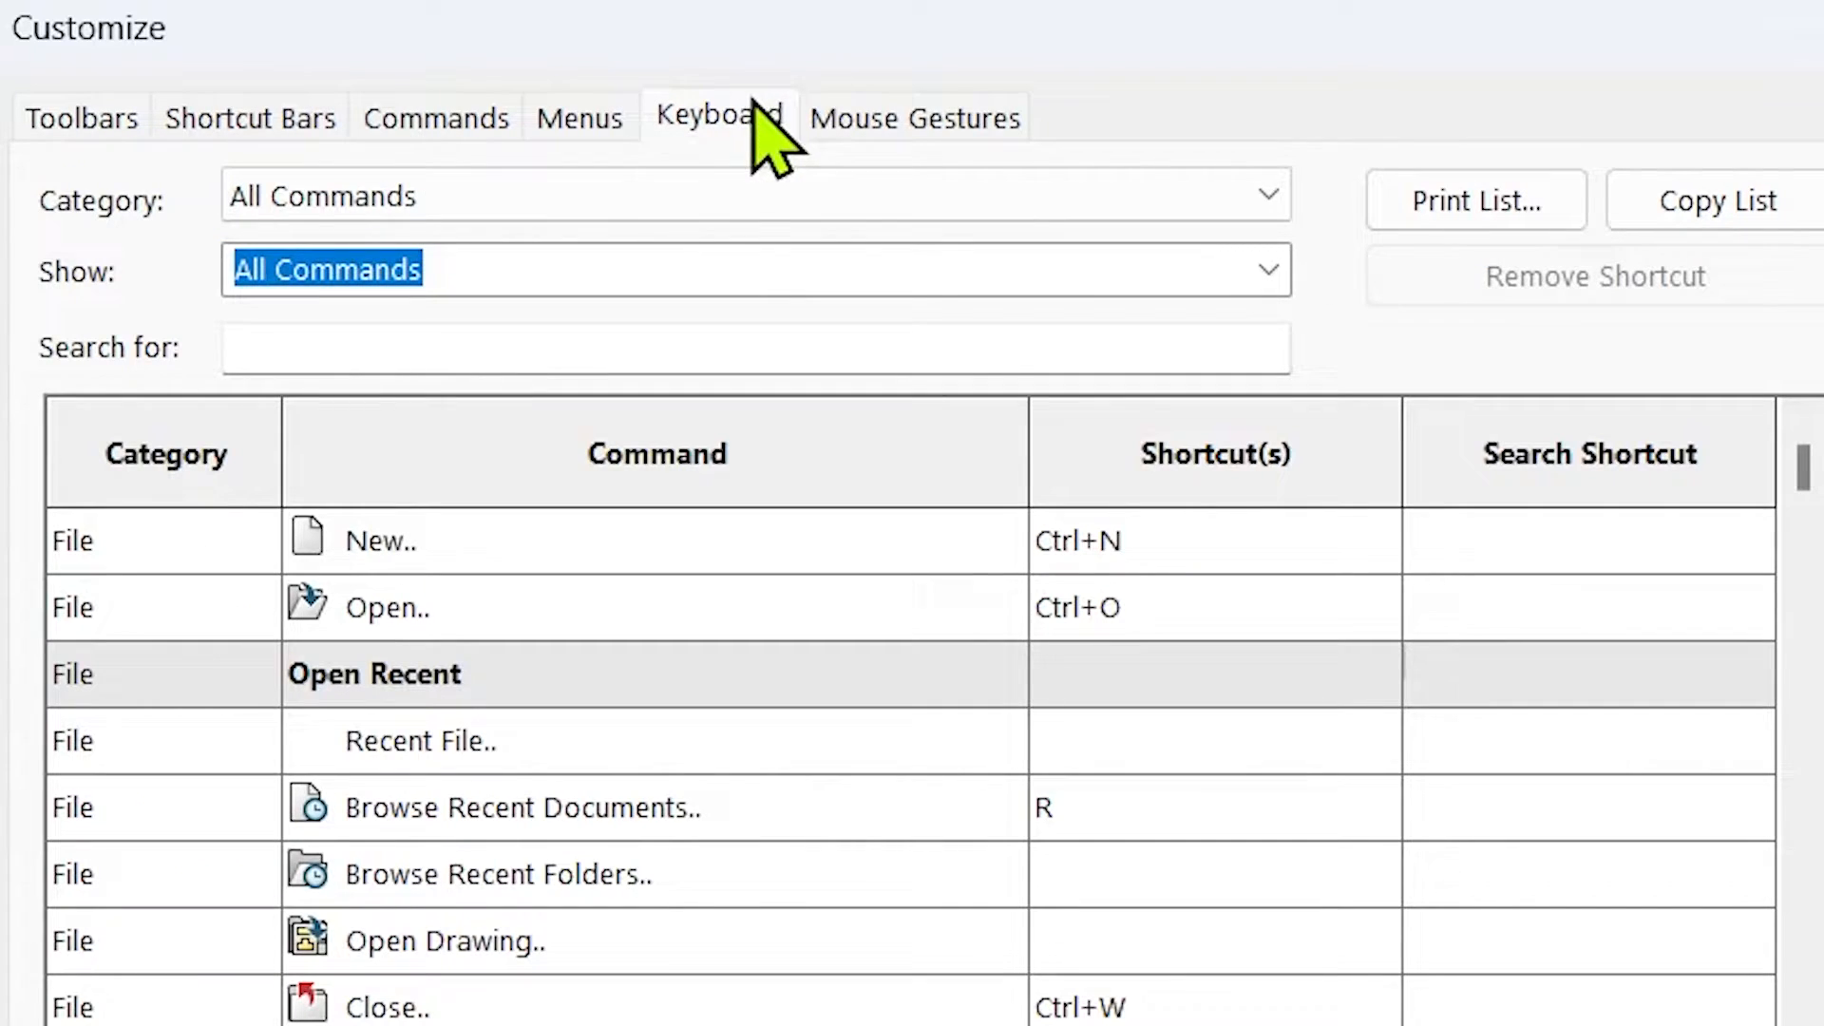
pyautogui.write('filter')
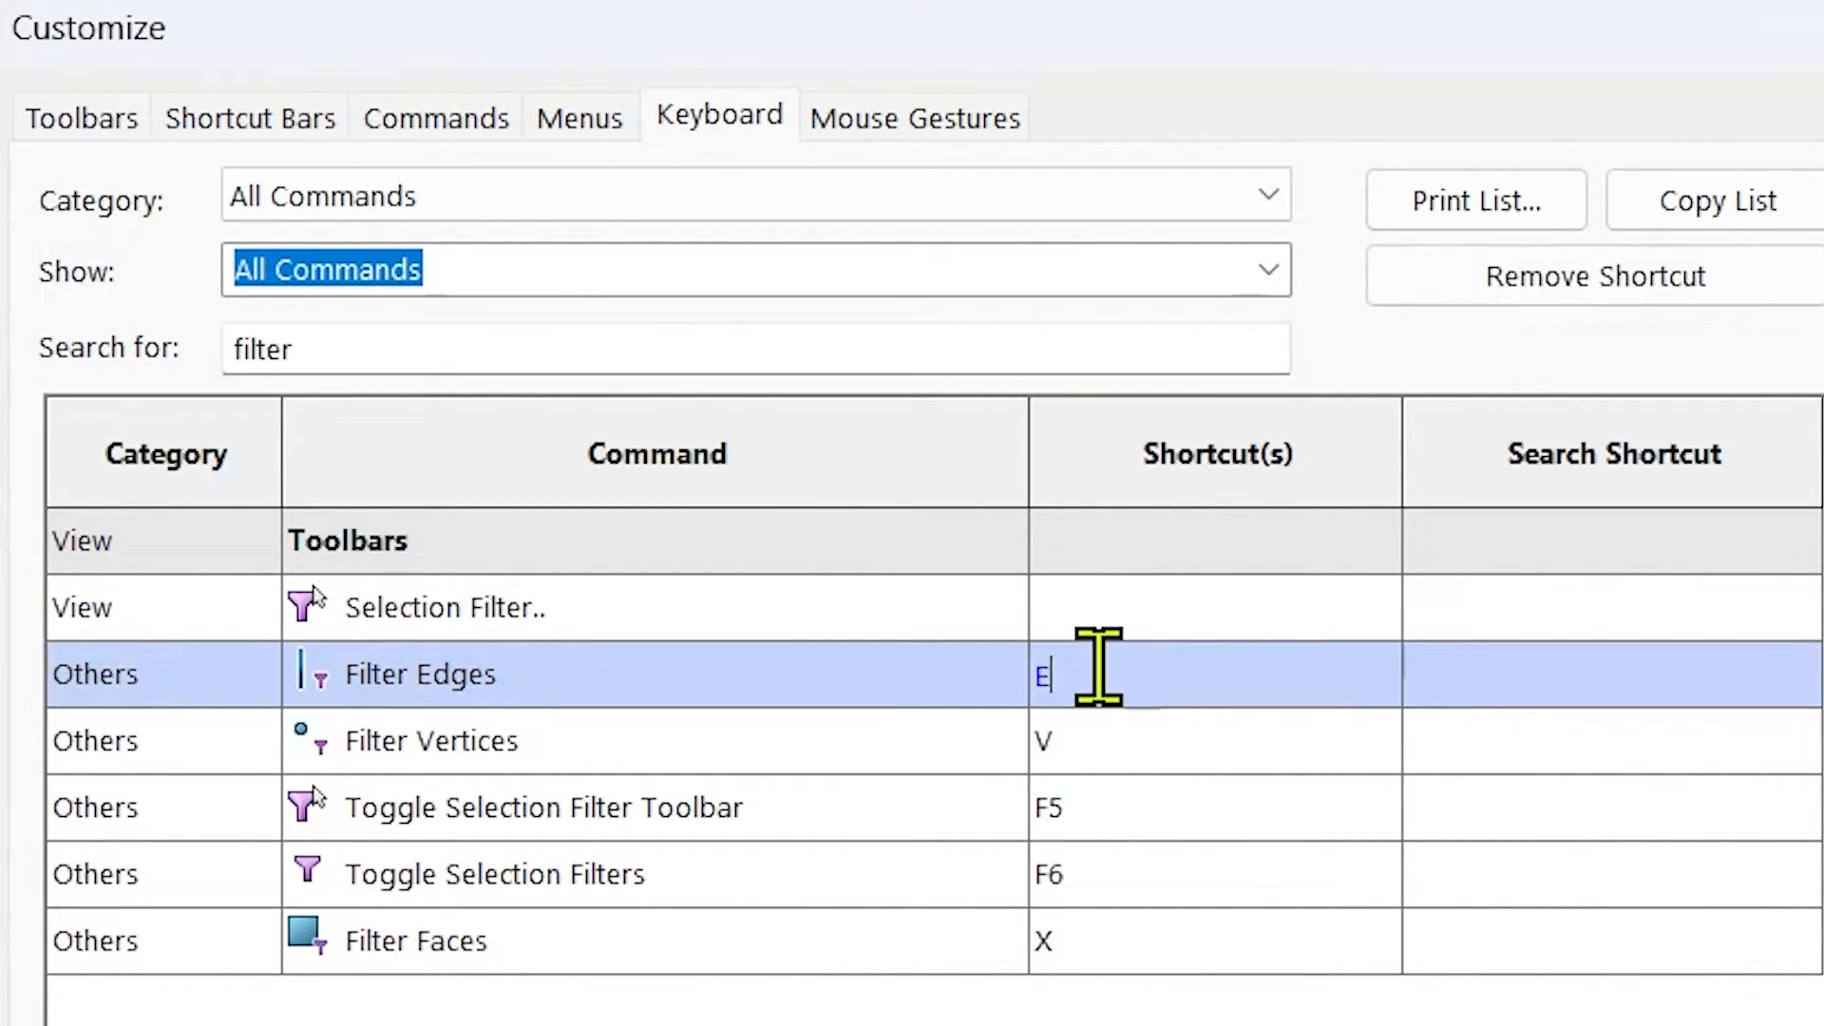
pyautogui.click(1592, 275)
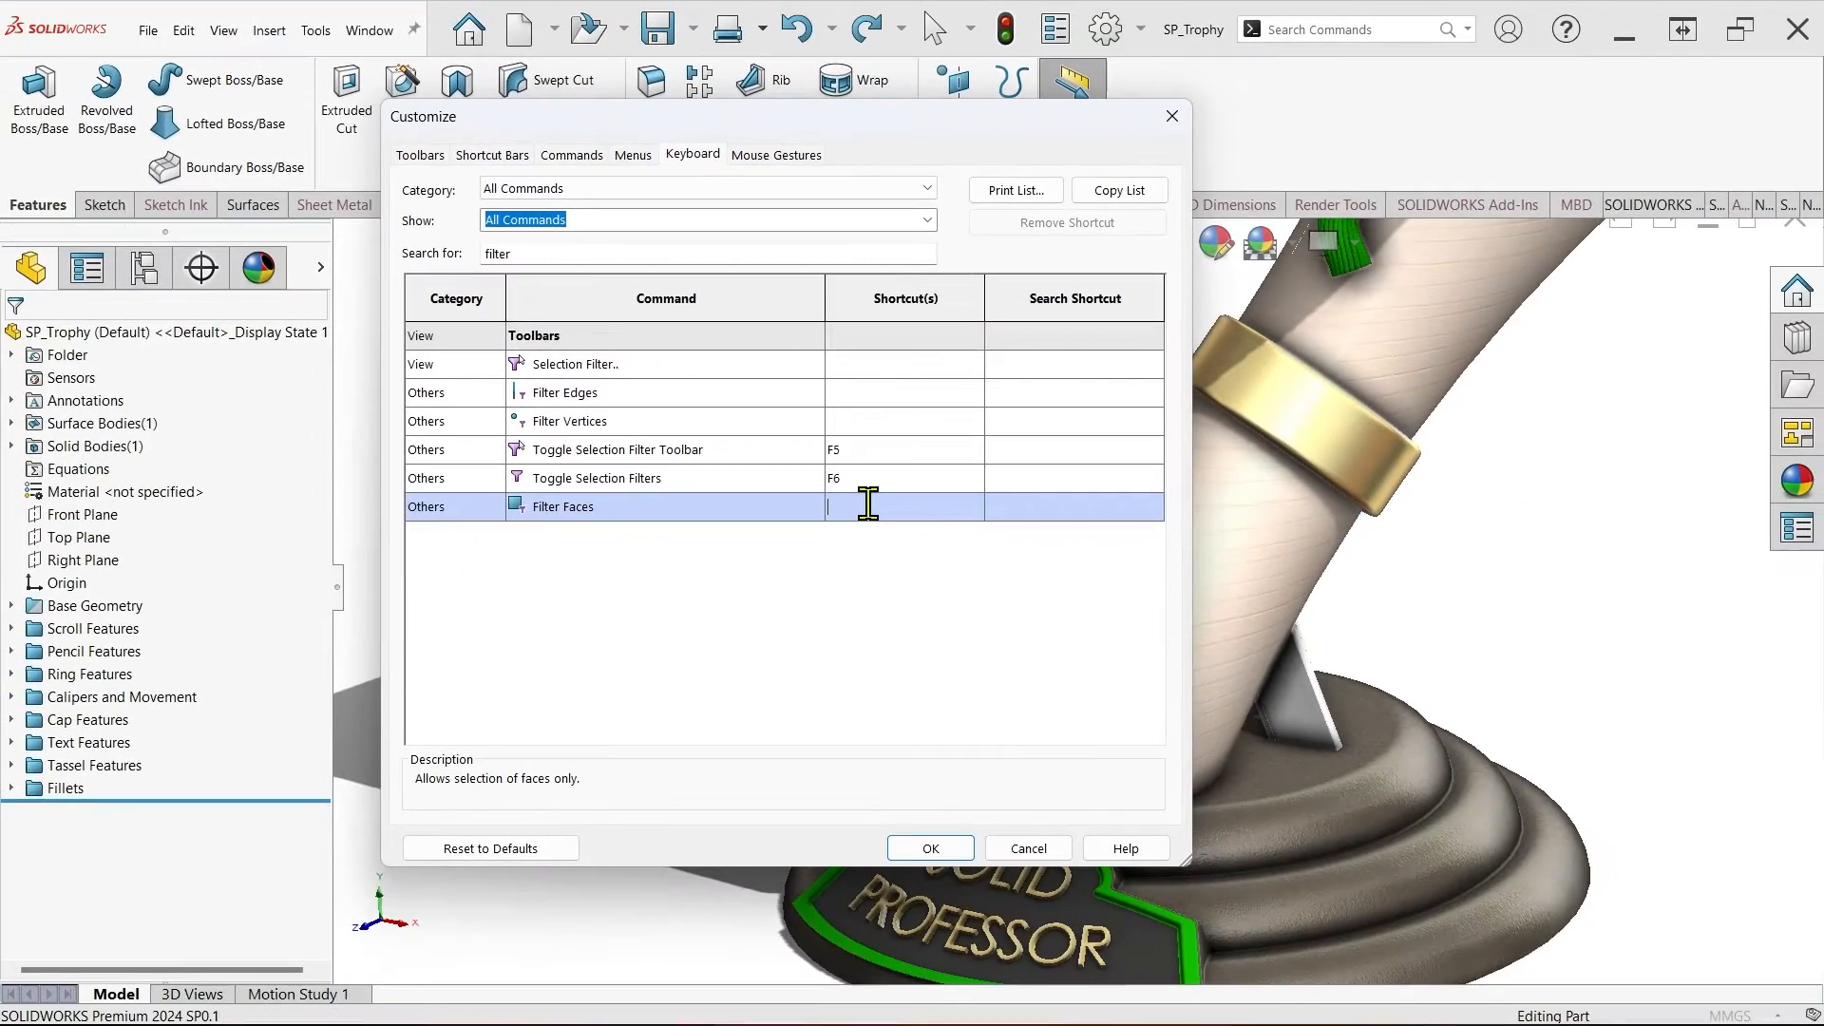
pyautogui.click(929, 847)
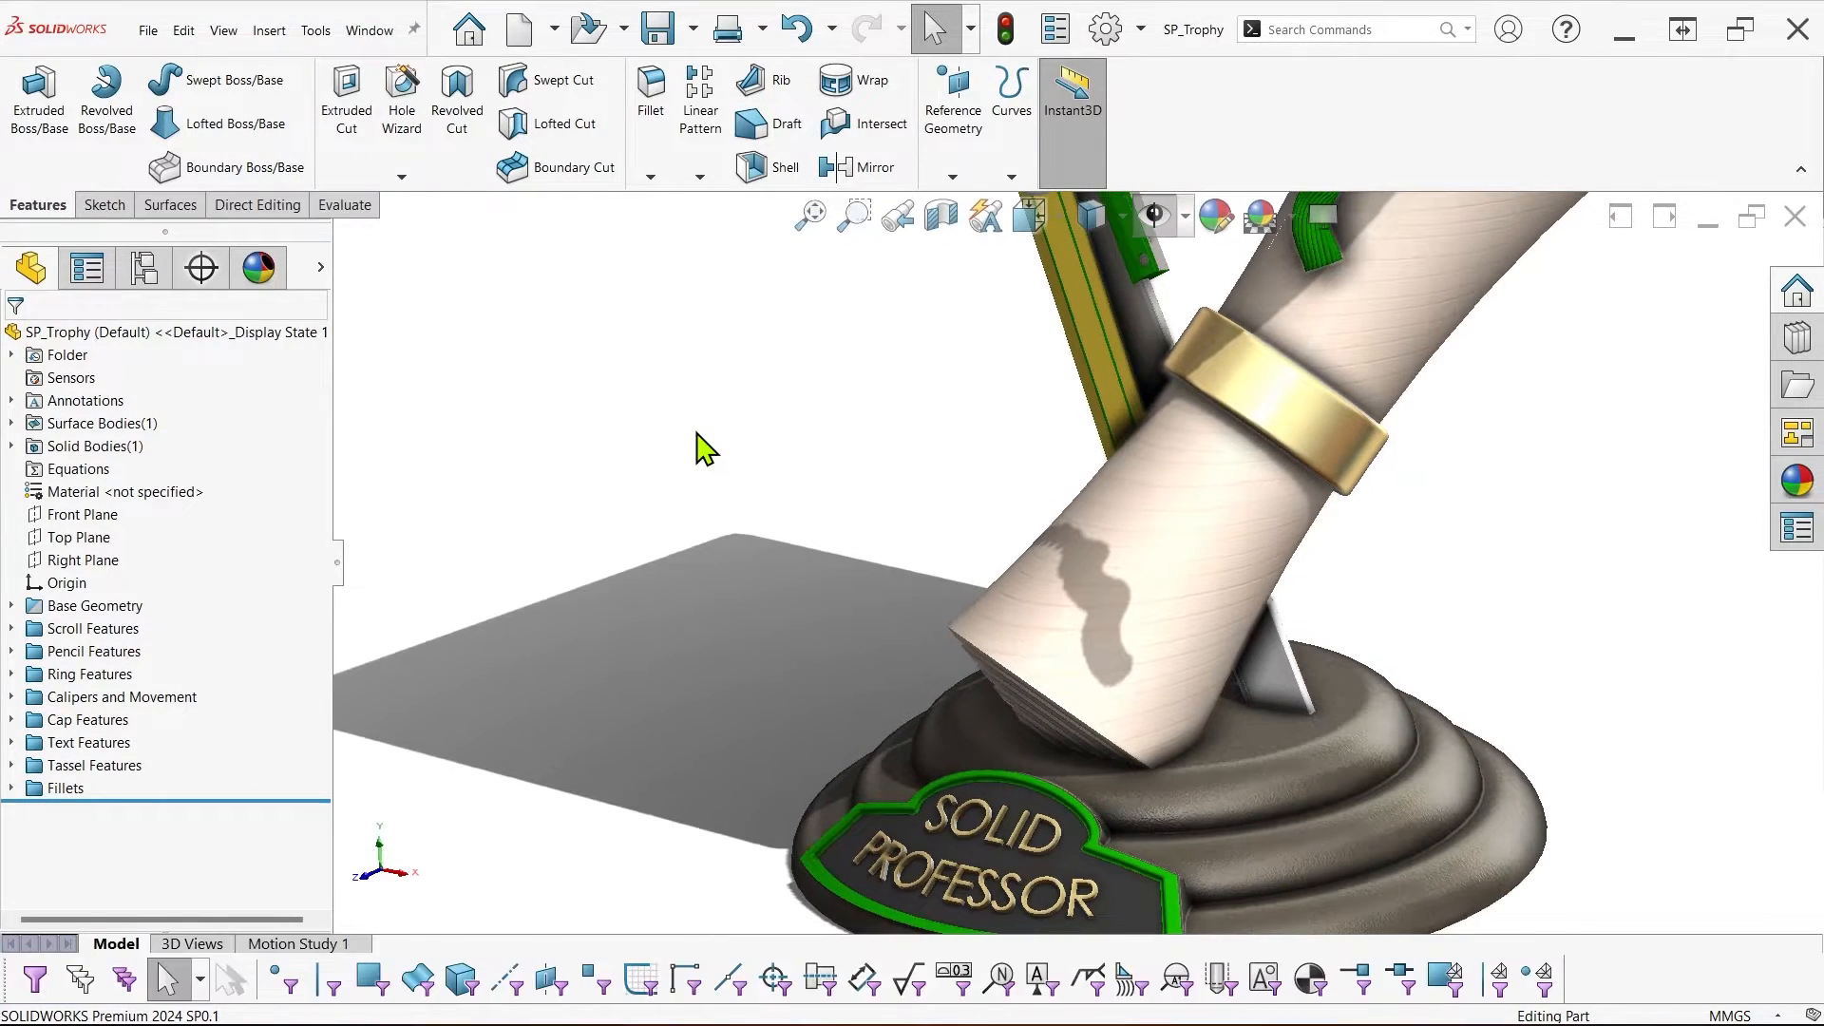
pyautogui.moveTo(357, 977)
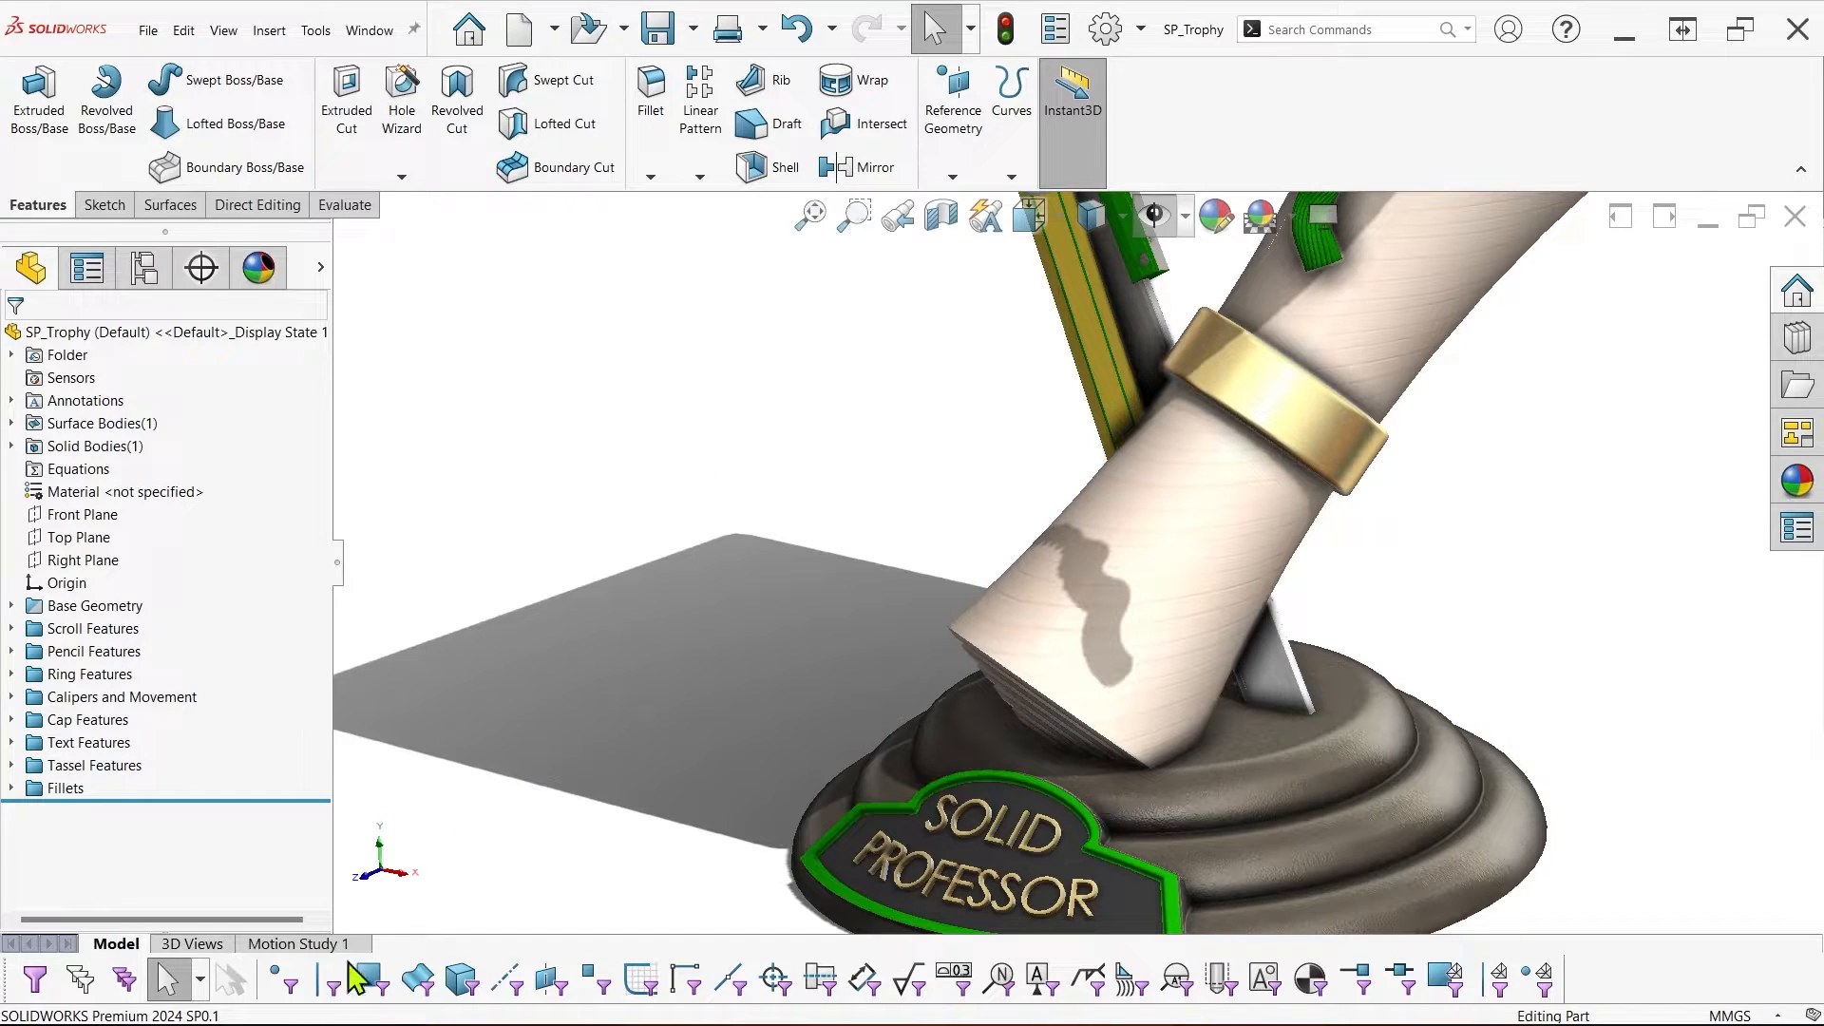
pyautogui.moveTo(331, 977)
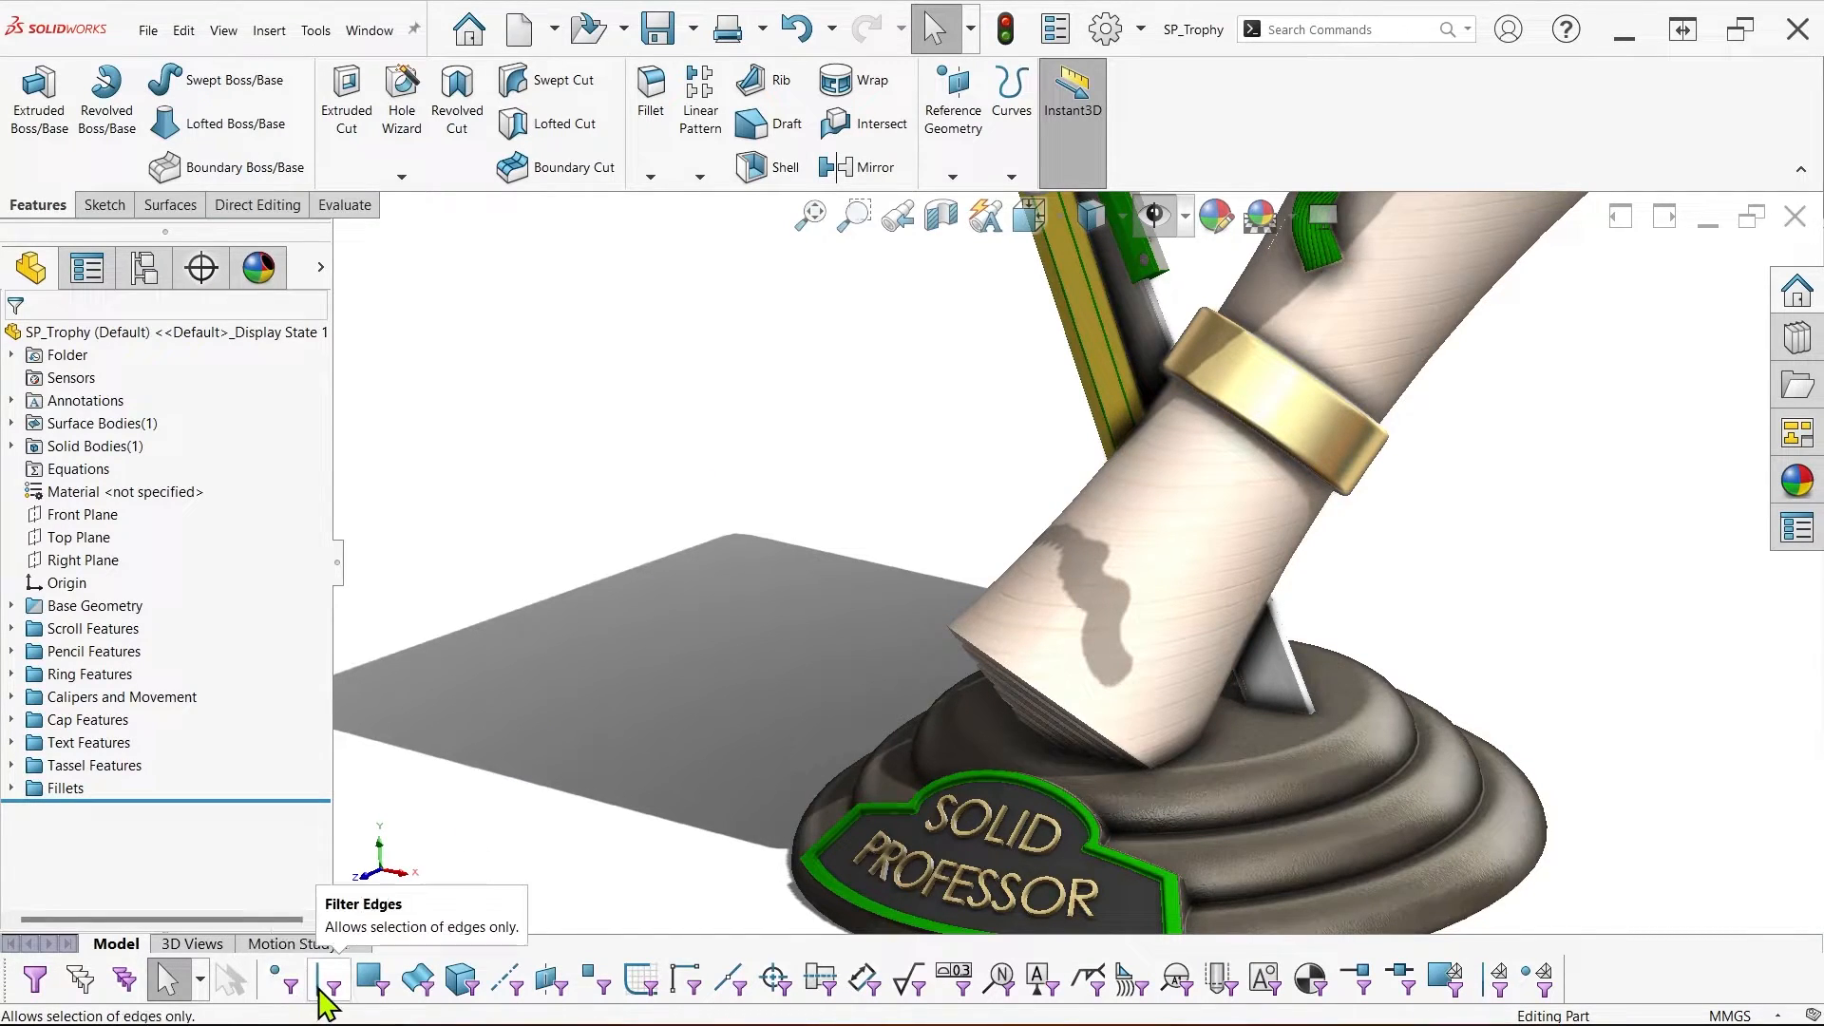
pyautogui.moveTo(371, 977)
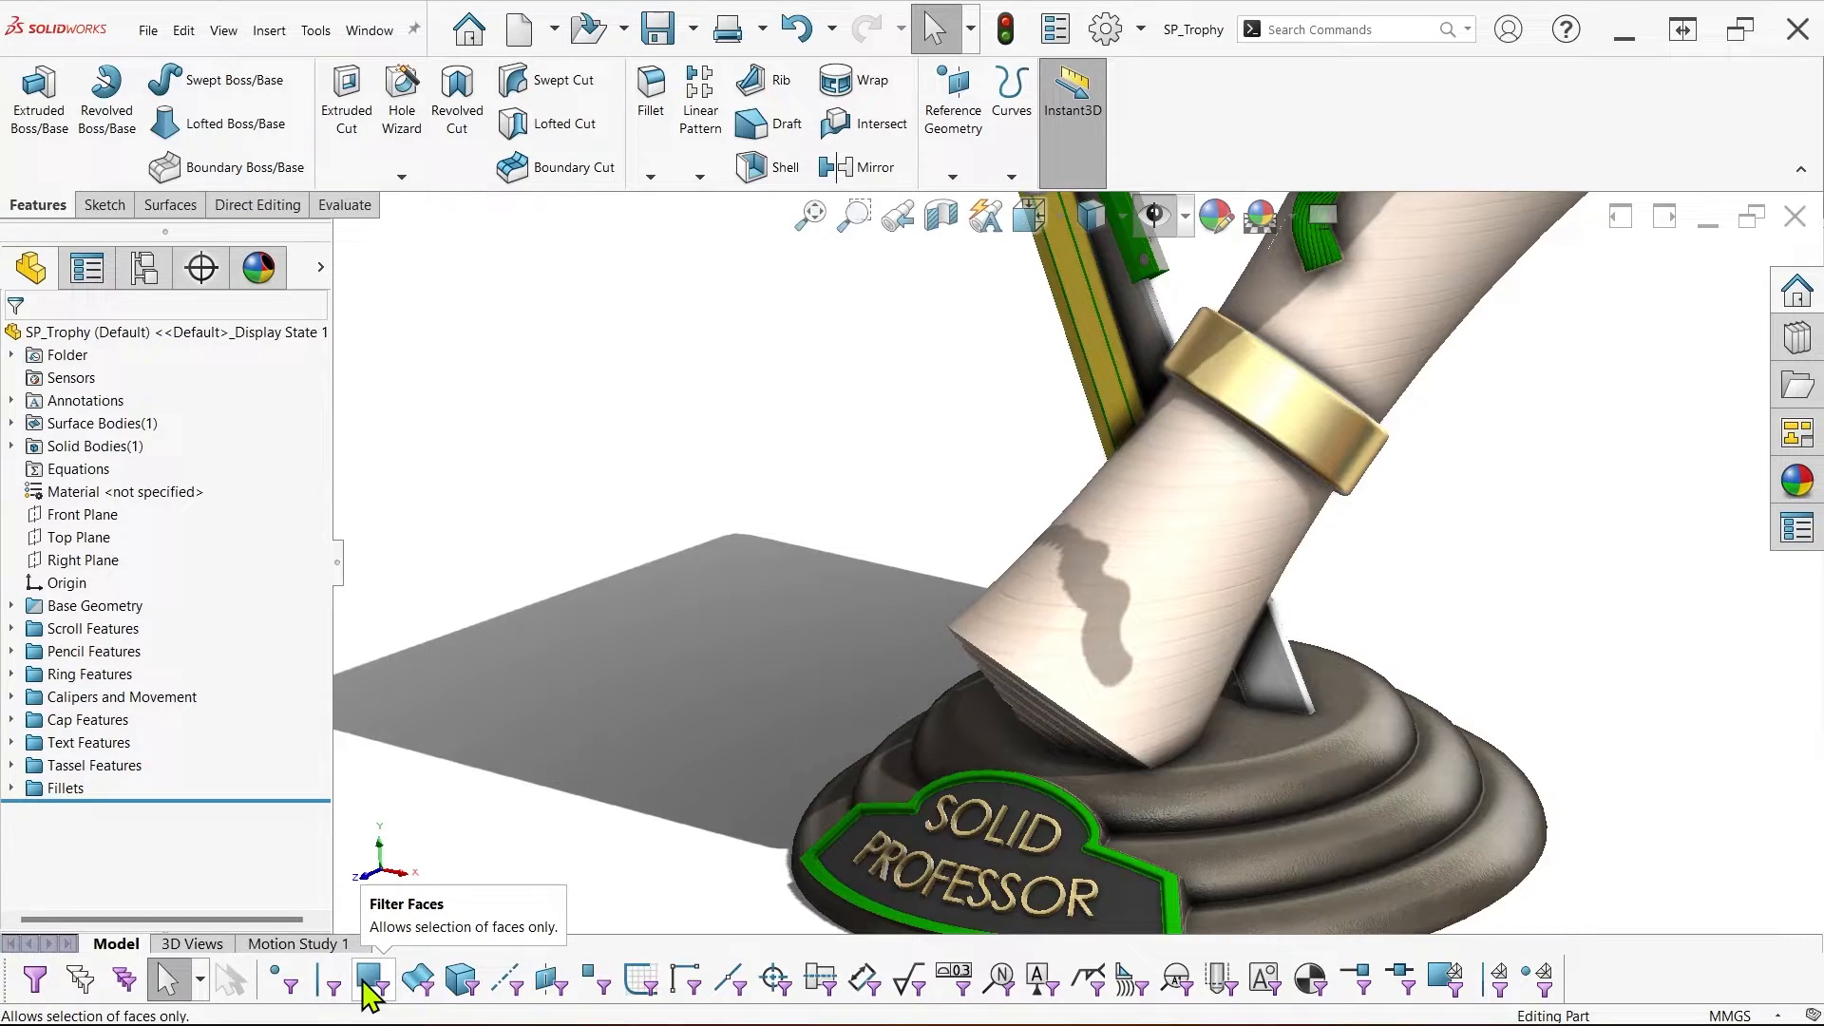
pyautogui.moveTo(419, 980)
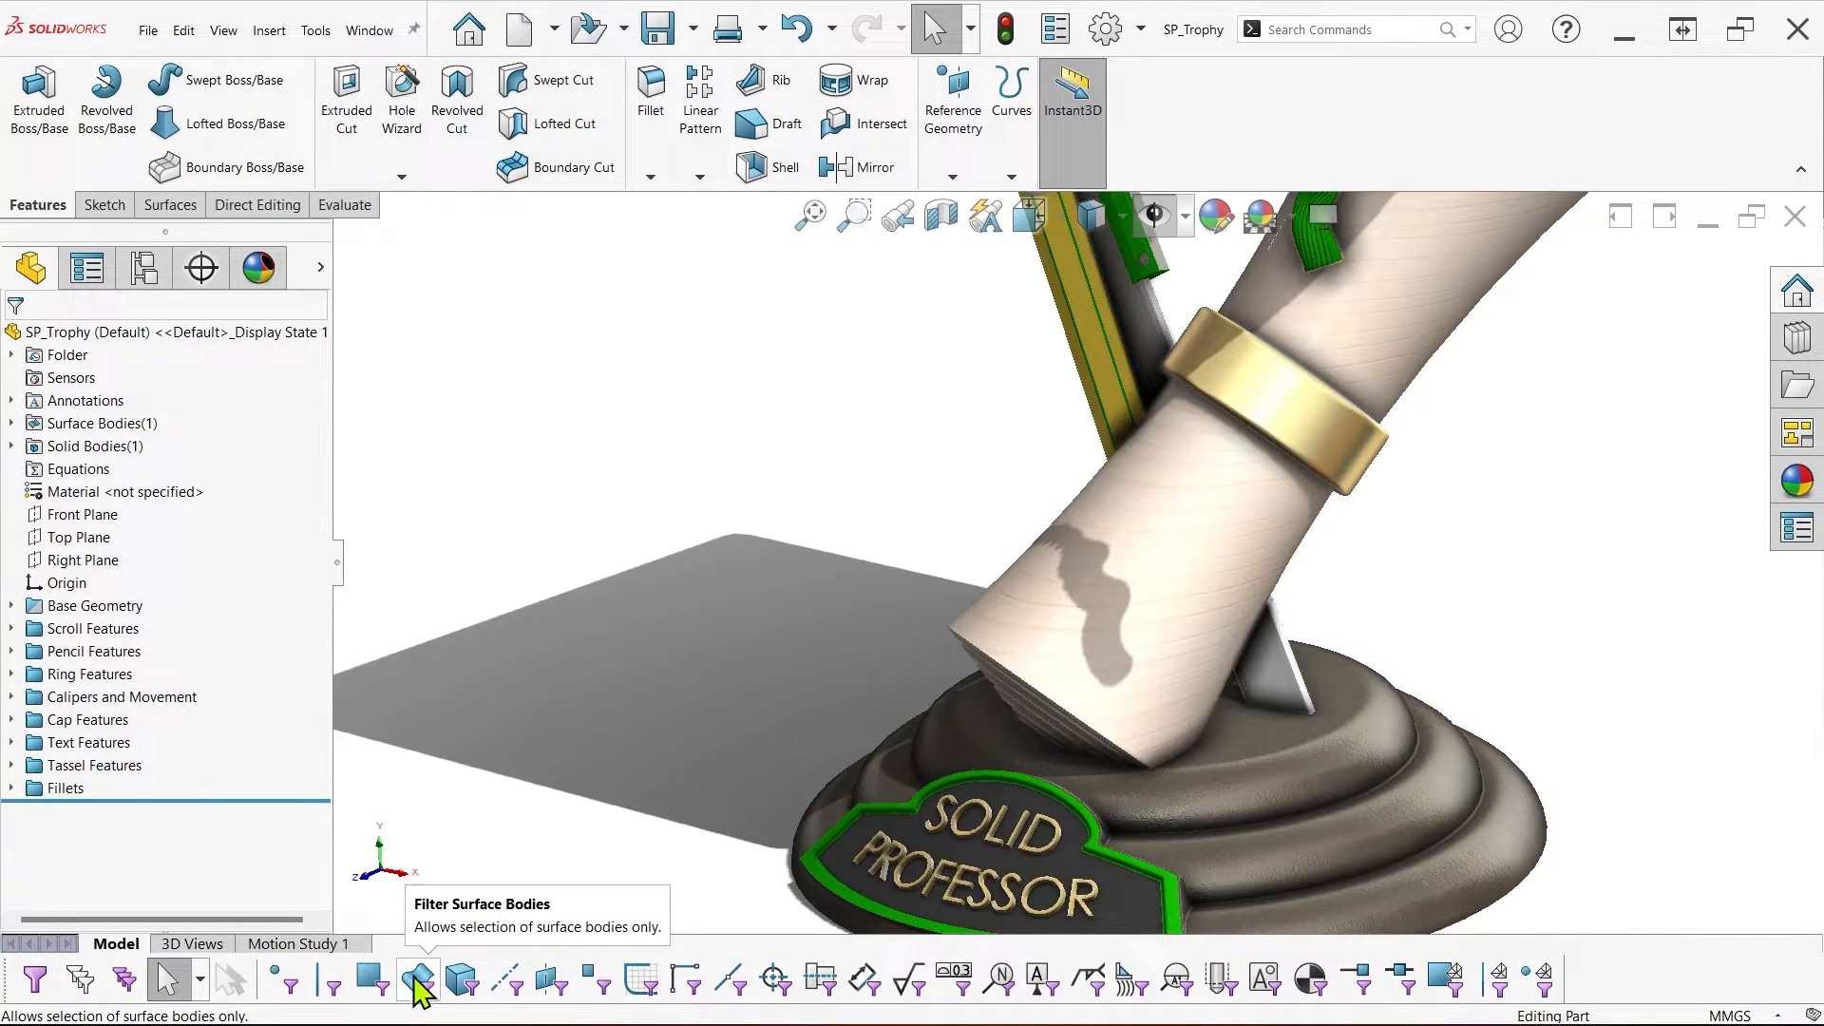
pyautogui.moveTo(811, 458)
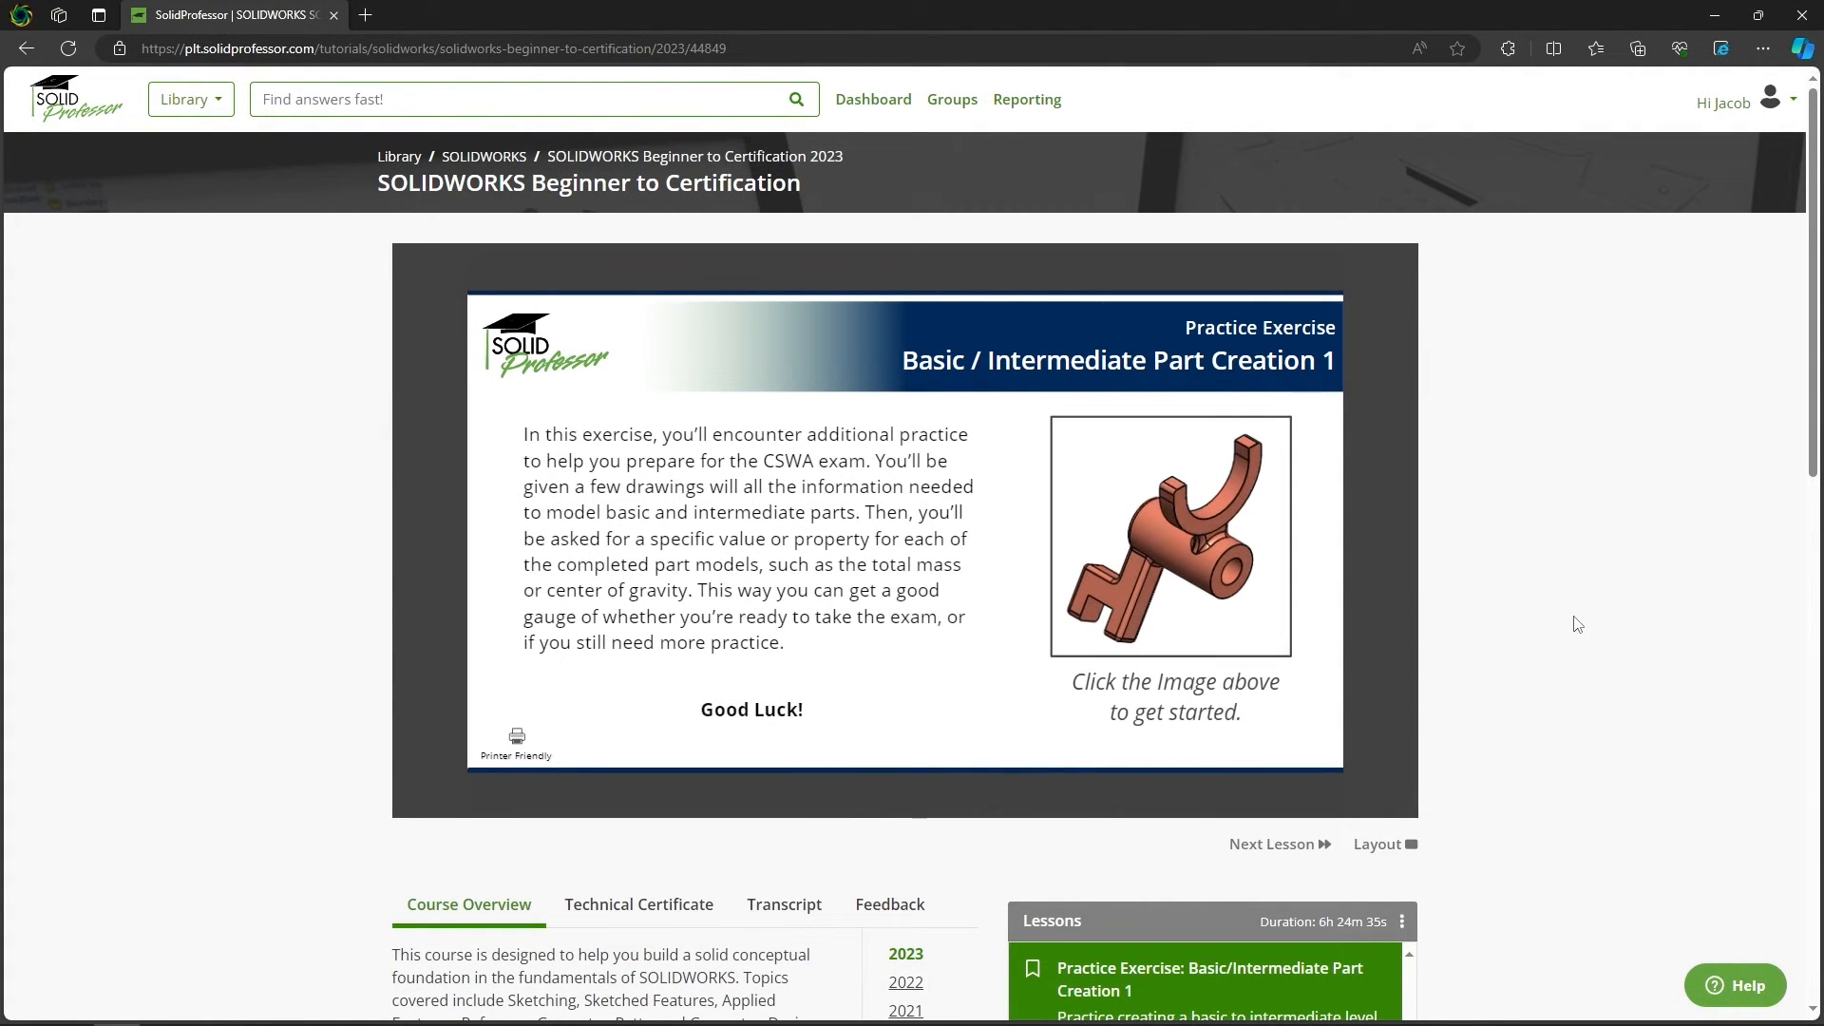
pyautogui.moveTo(1186, 565)
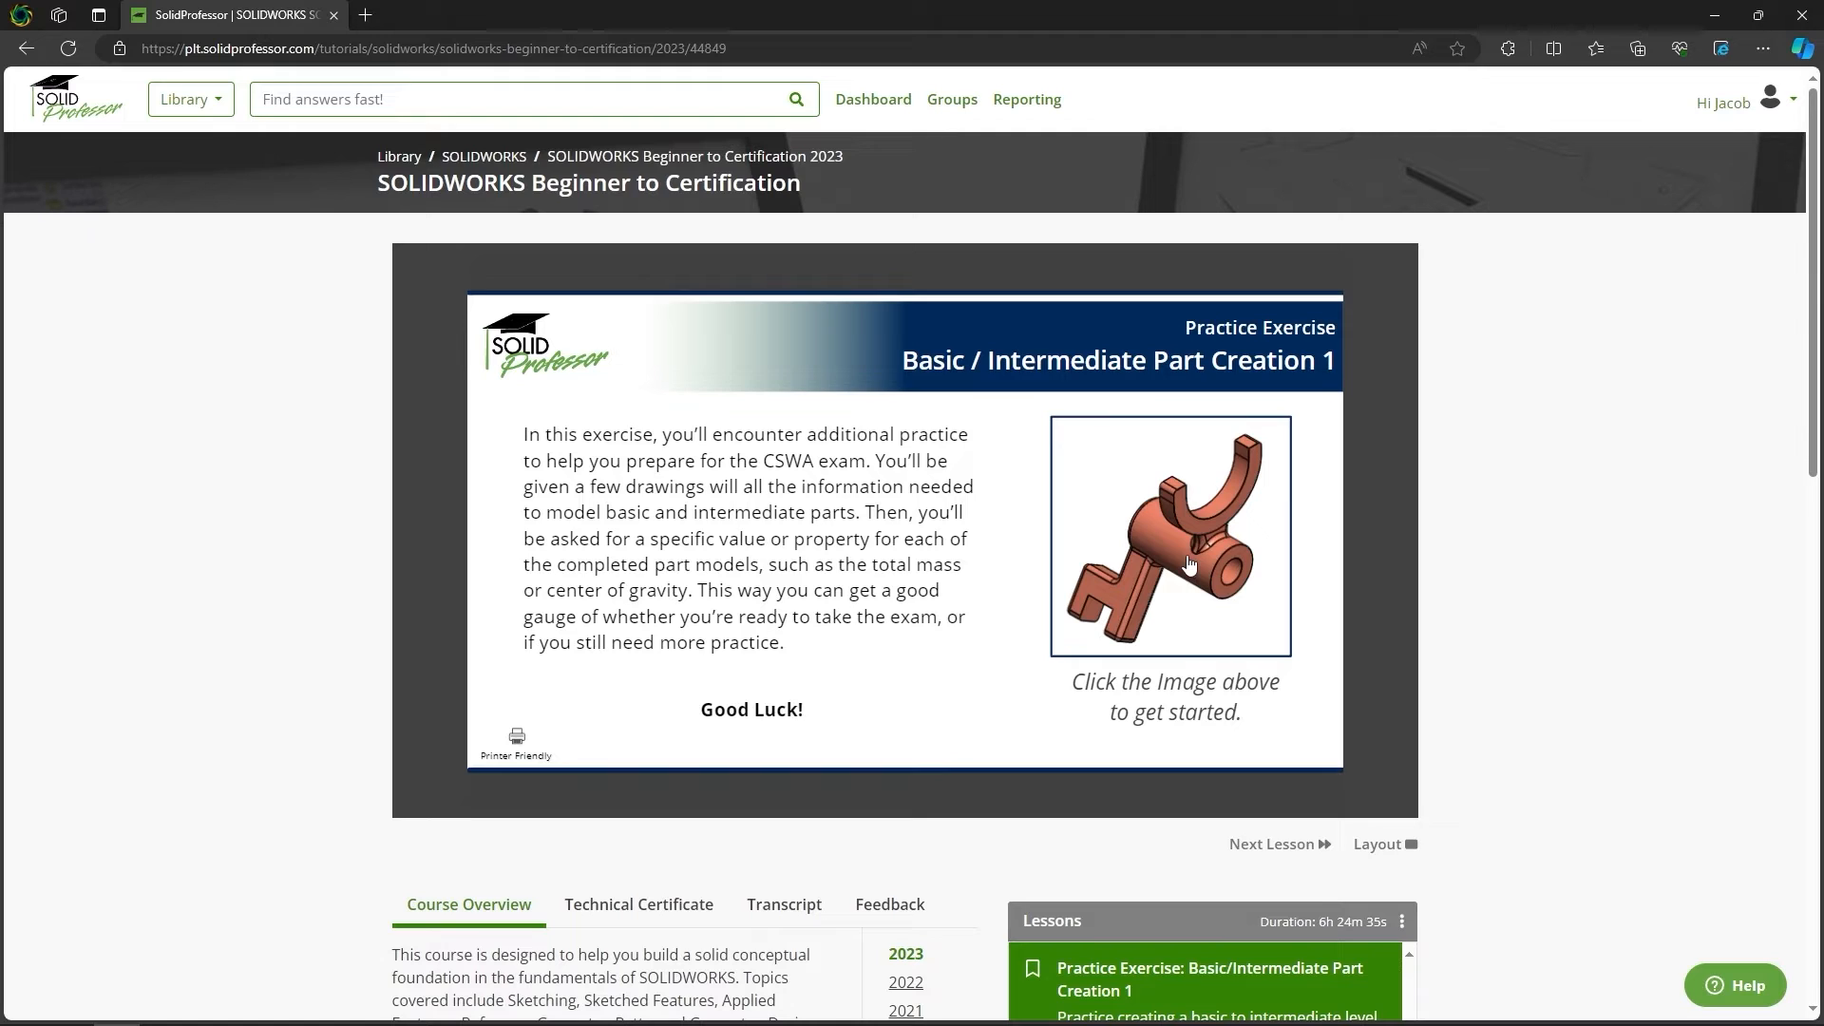
# Open the Basic / Intermediate Part Creation 1 exercise with its copper part drawings and parameters.
pyautogui.click(1169, 535)
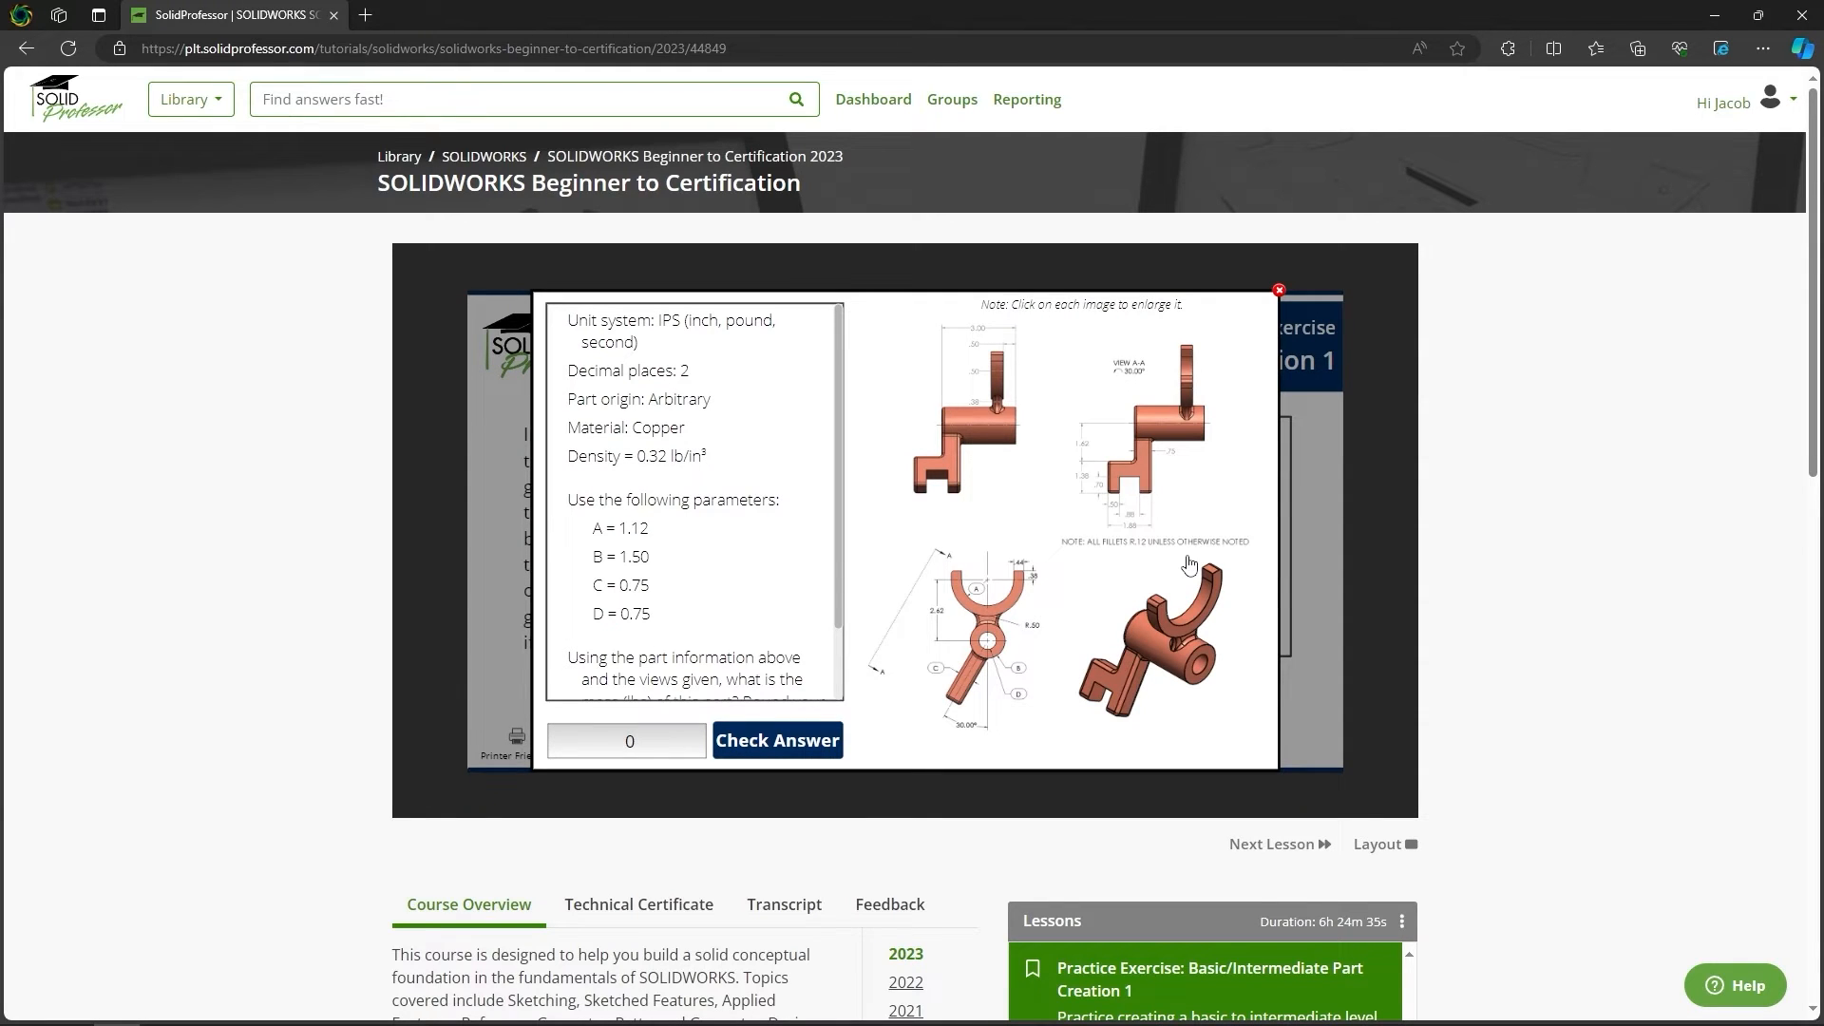